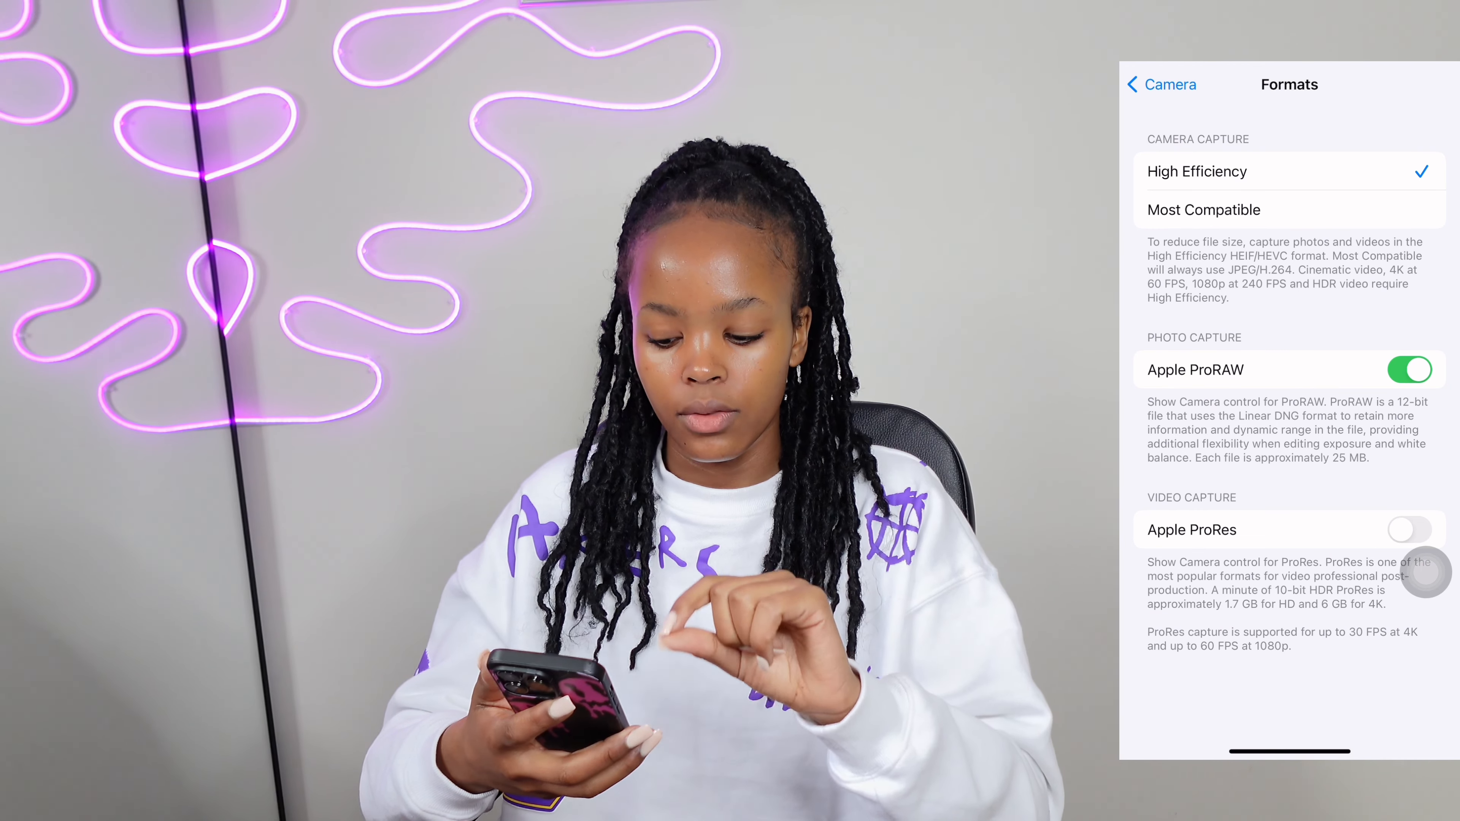
Start a new project with the try-on footage on the timeline.
left_click(1160, 83)
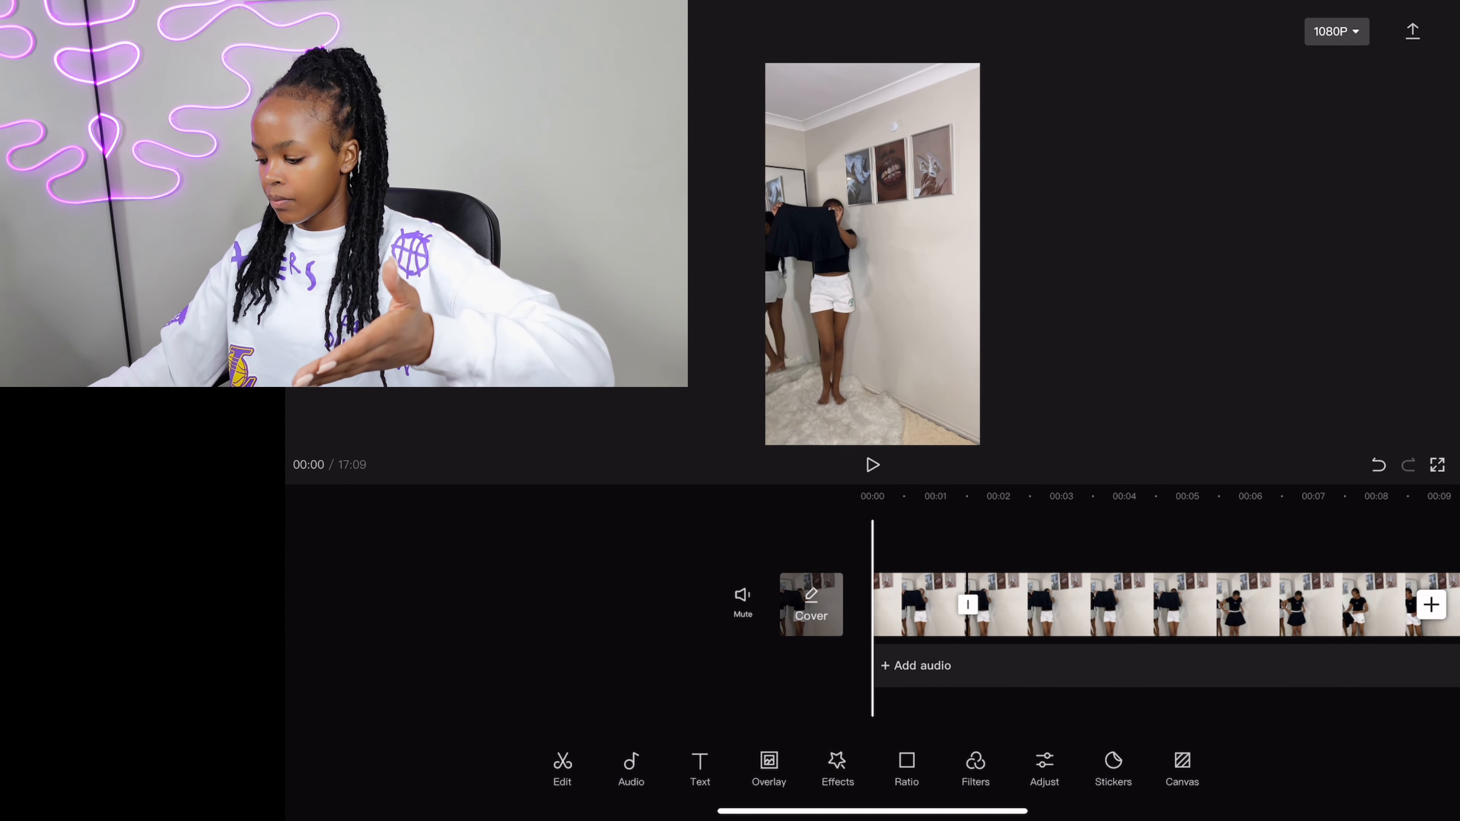
Return to the main timeline view of the trimmed 32-second sequence.
left_click(871, 464)
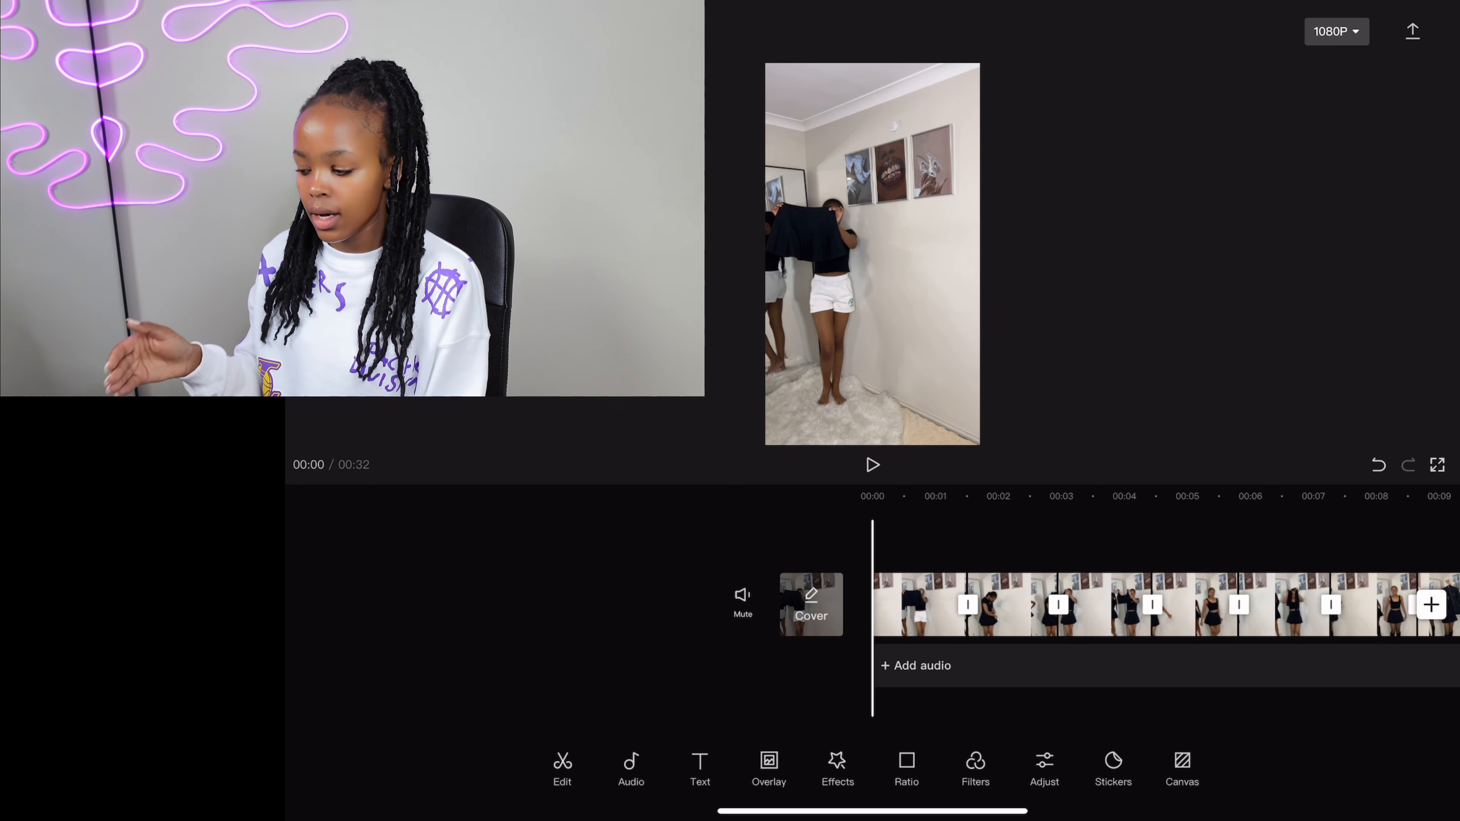
left_click(872, 465)
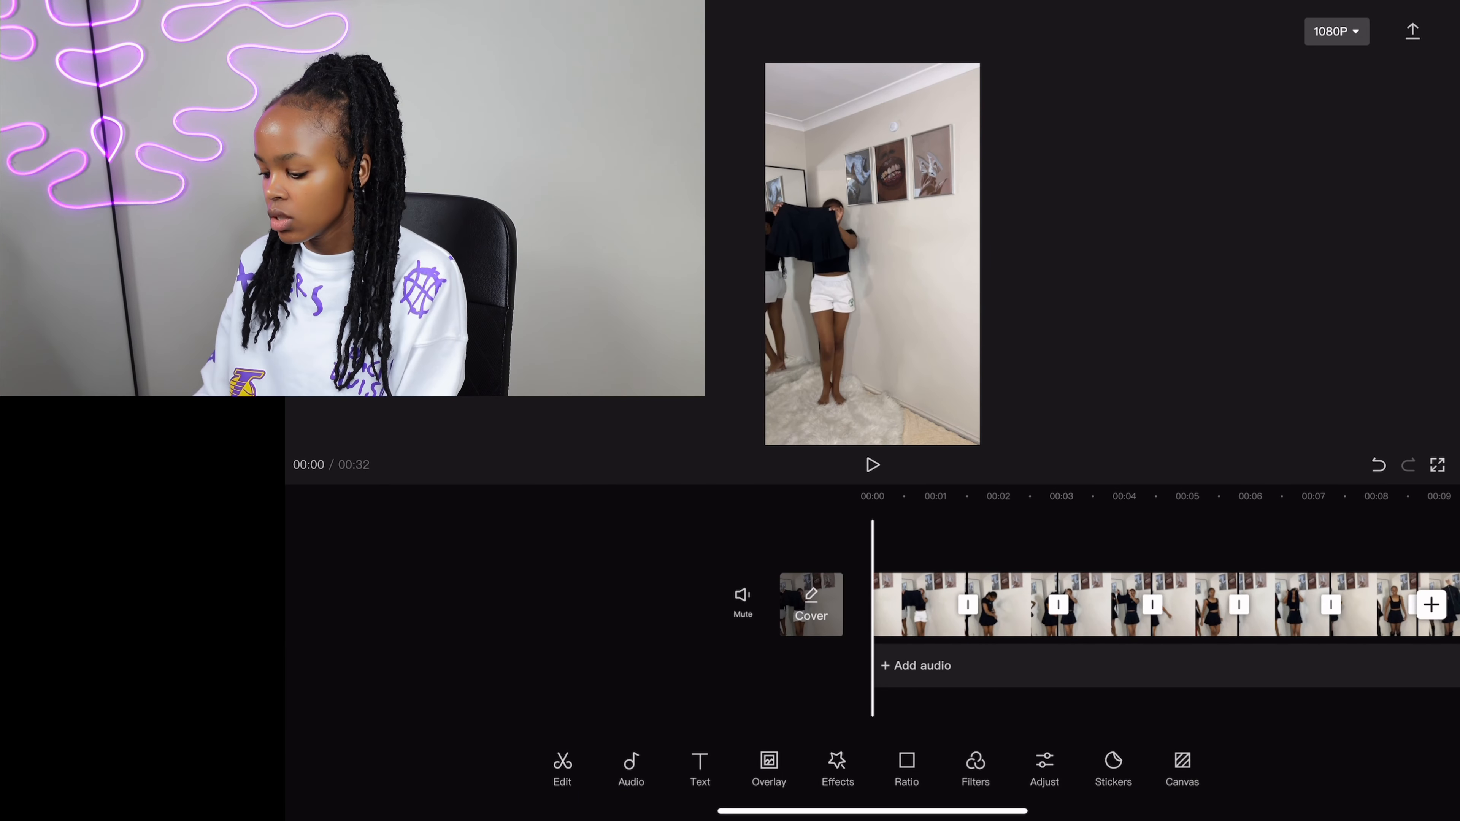
In Adjust, raise the clip's brightness to about 5, then move on to contrast.
left_click(1042, 768)
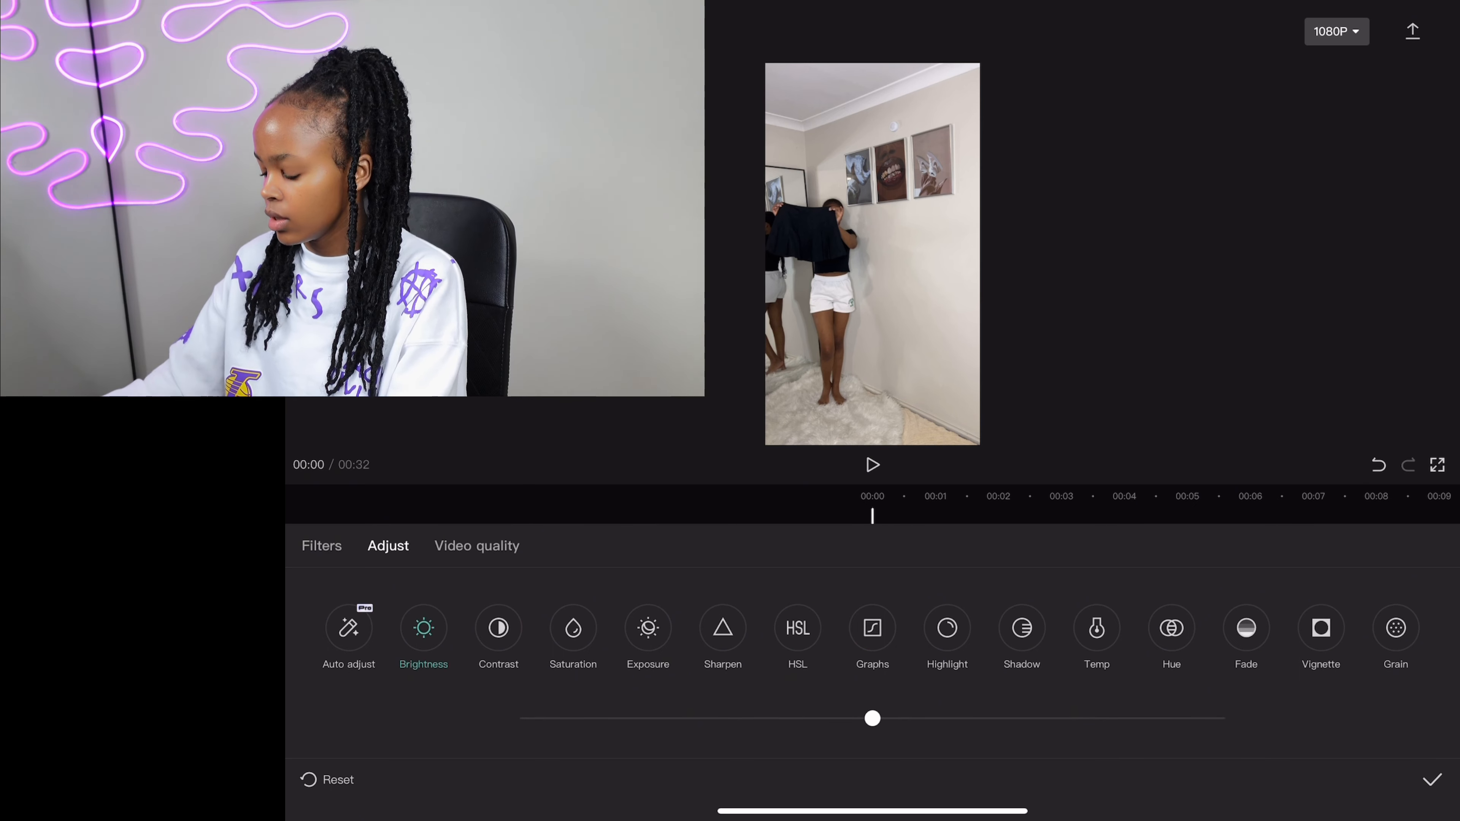
left_click_drag(872, 718, 889, 718)
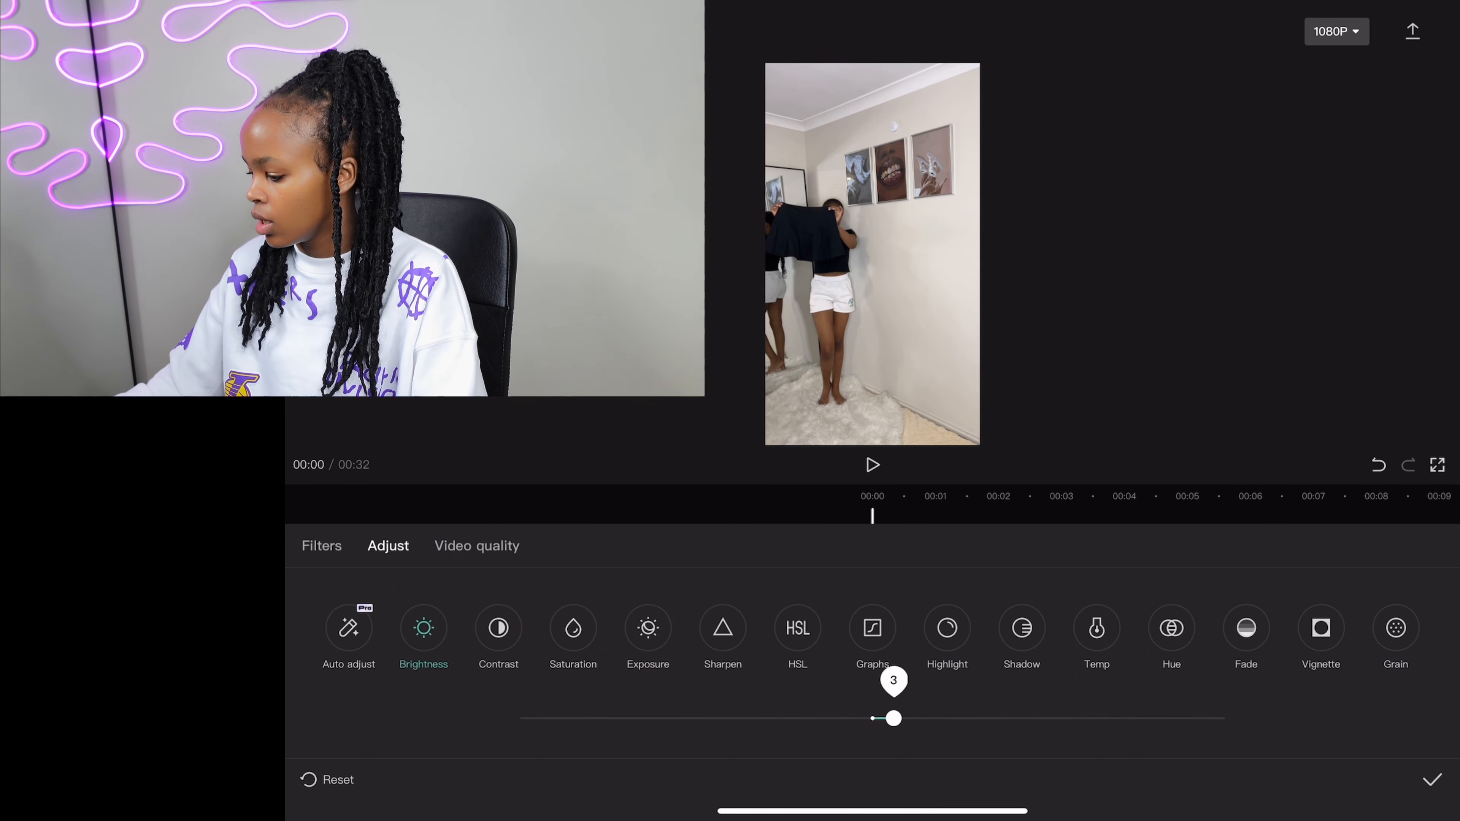
left_click_drag(889, 718, 900, 717)
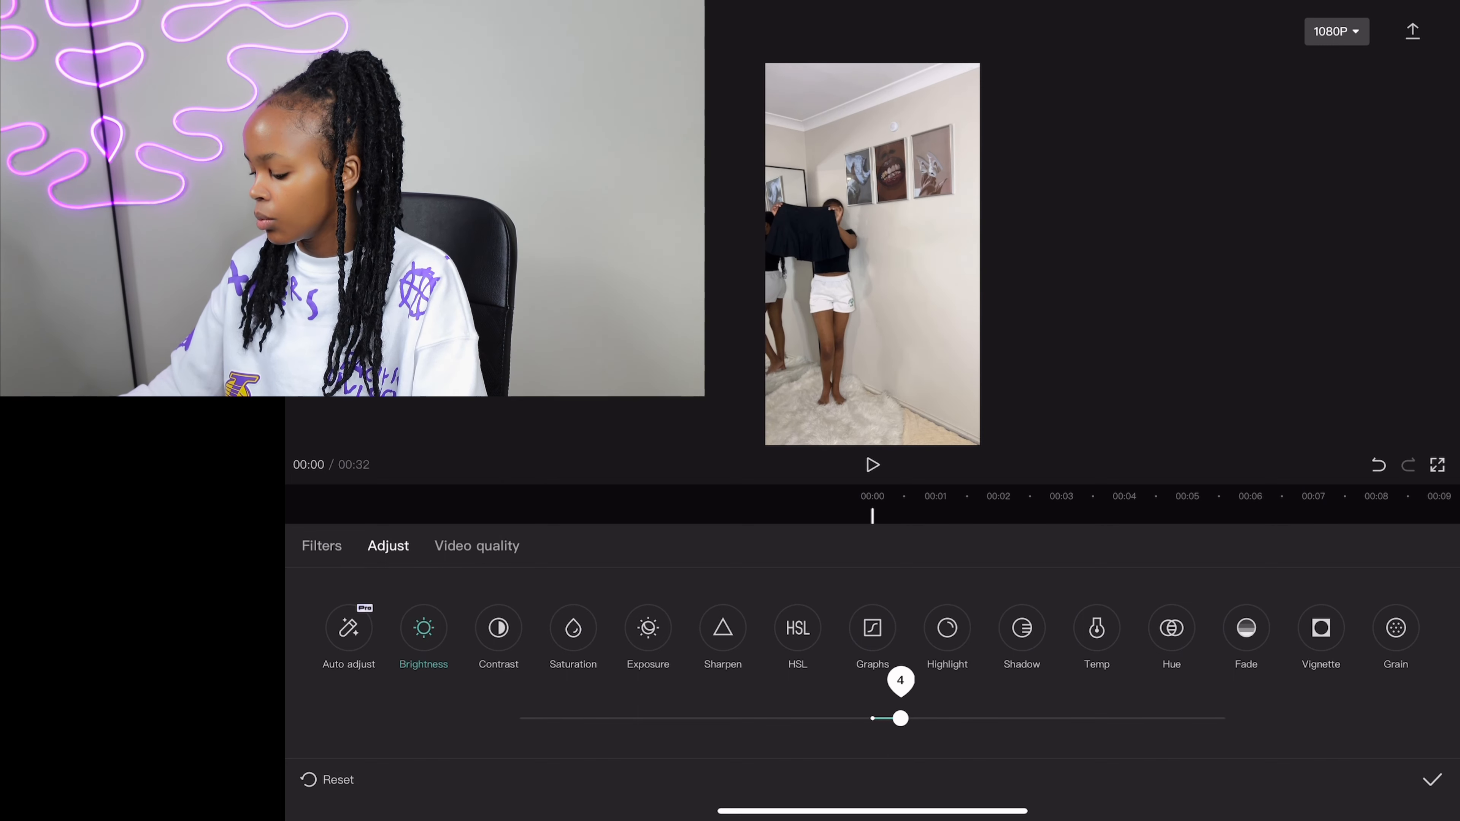
left_click_drag(899, 718, 904, 718)
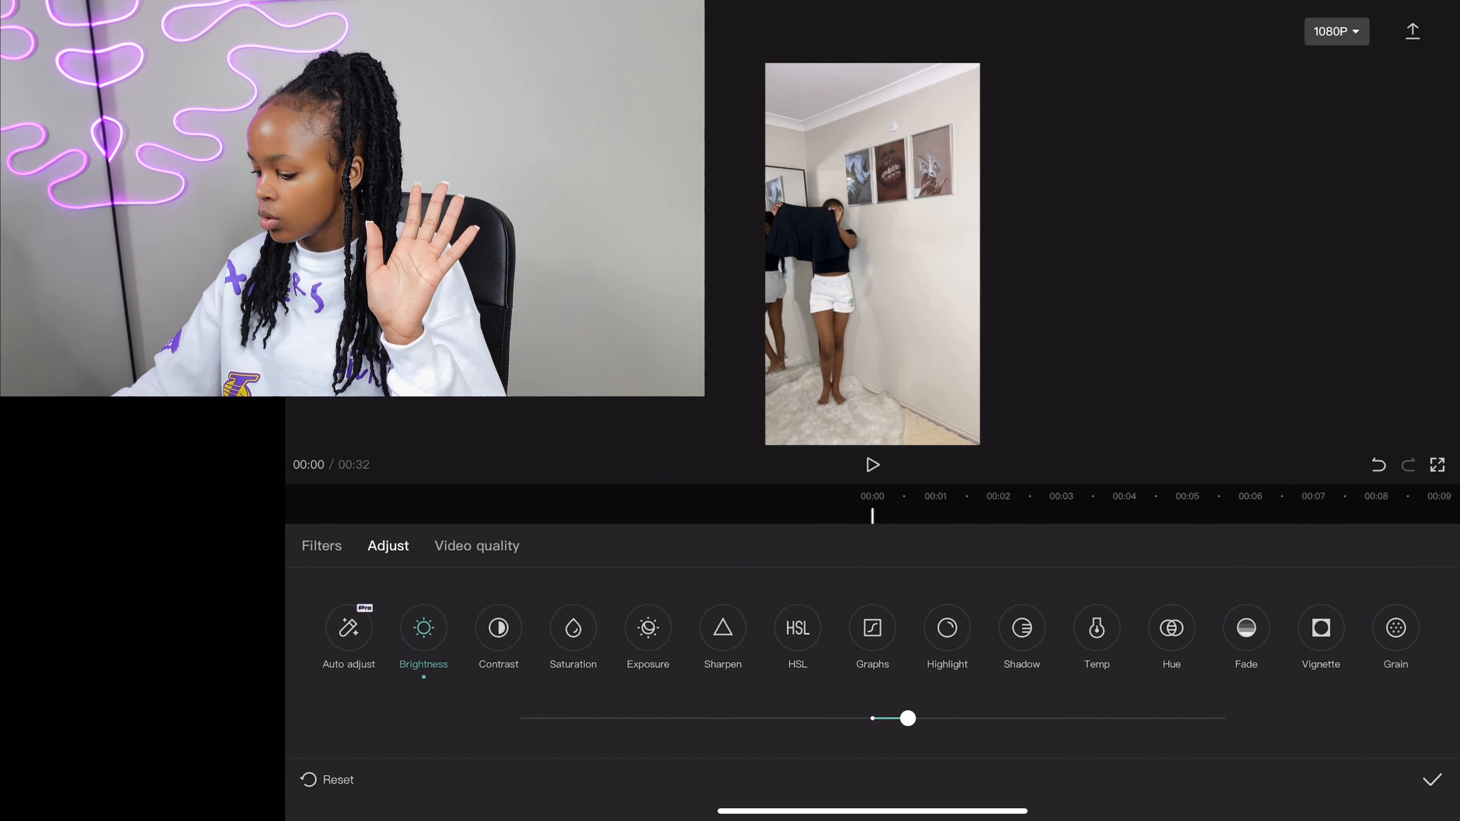
left_click(498, 628)
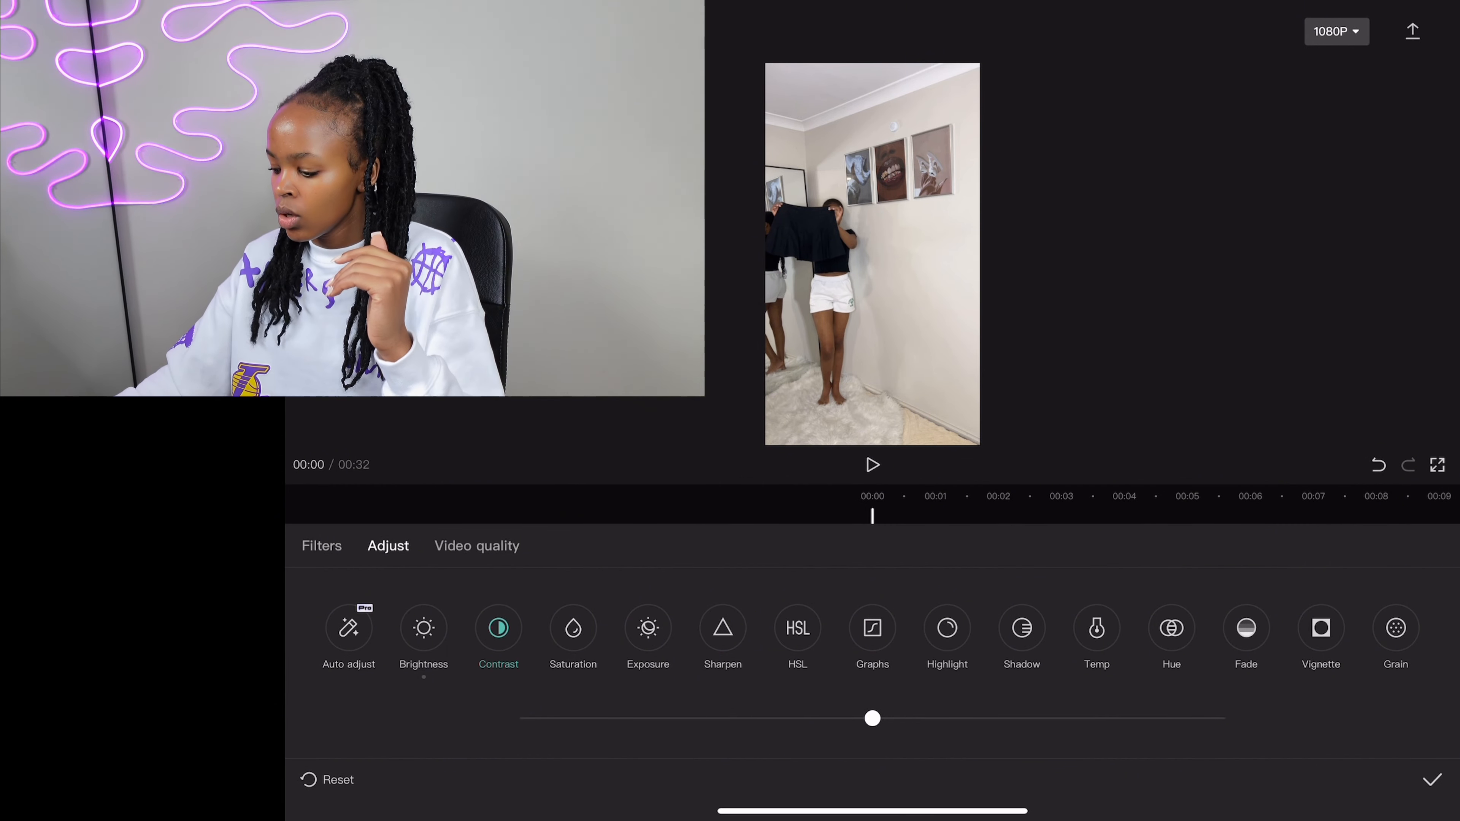
Raise saturation to 2 and exposure to 4 on the clip.
left_click(573, 627)
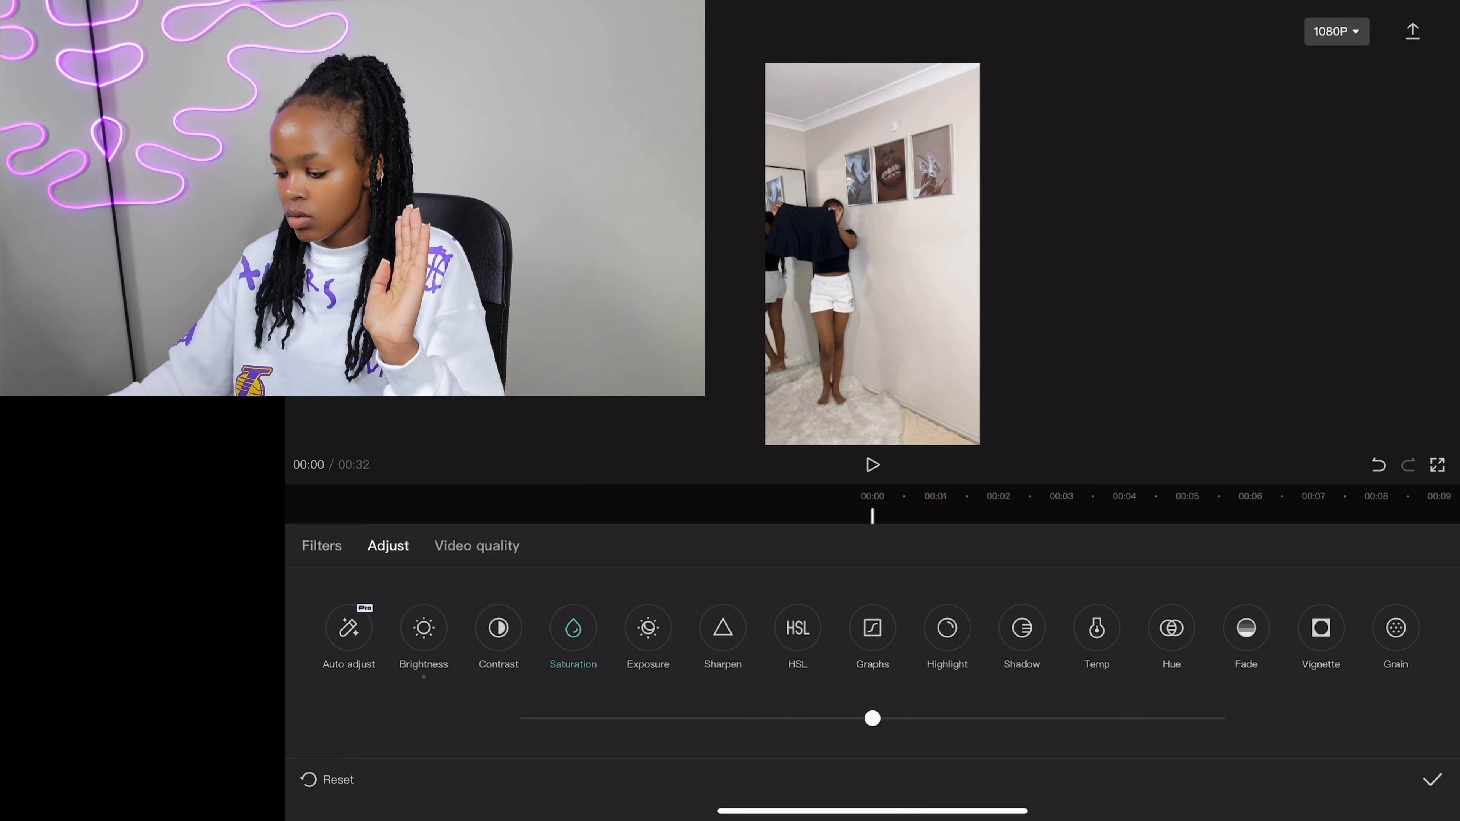
left_click_drag(871, 718, 883, 718)
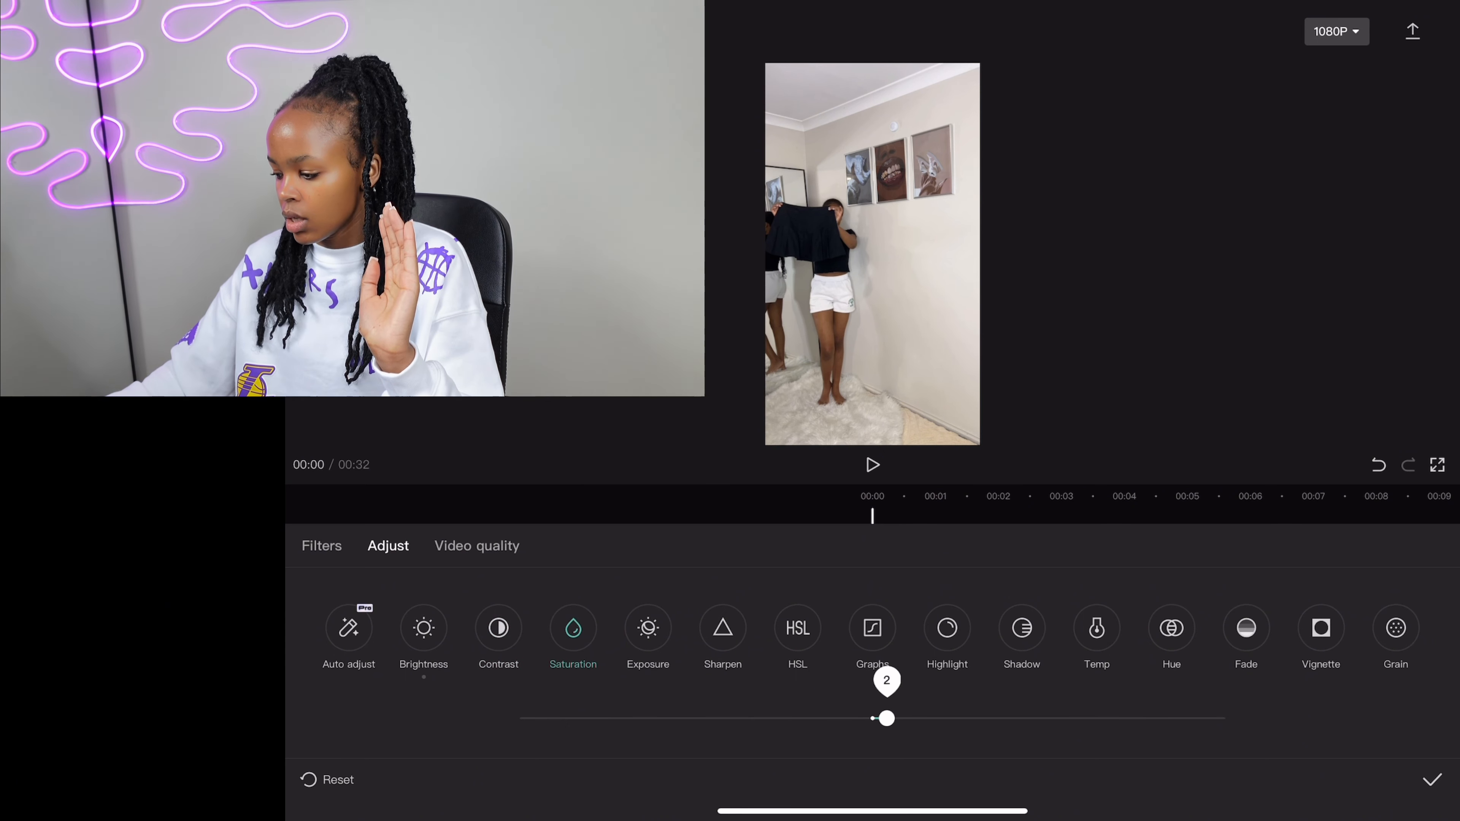
left_click(648, 628)
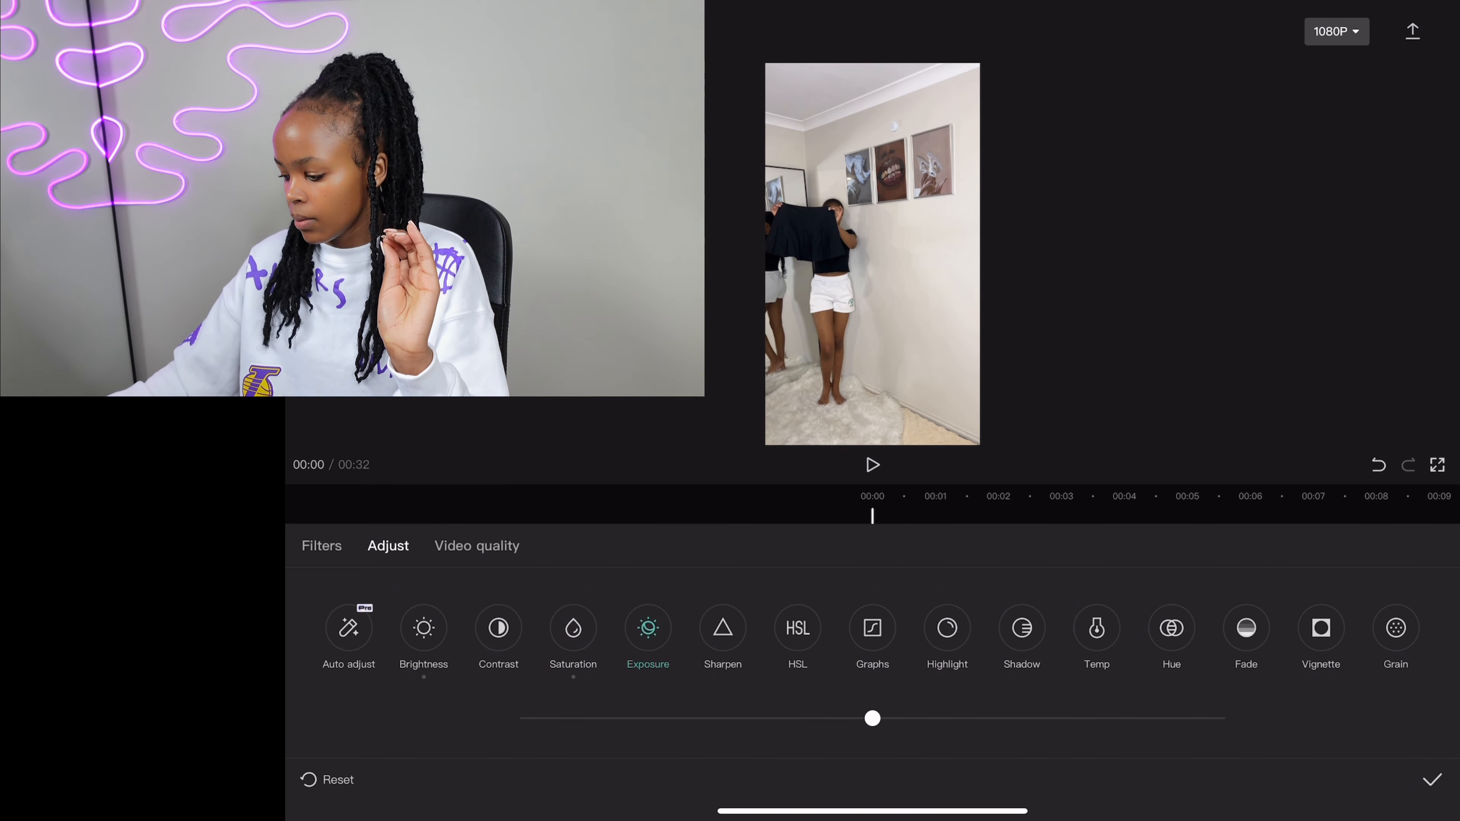
left_click_drag(872, 718, 891, 718)
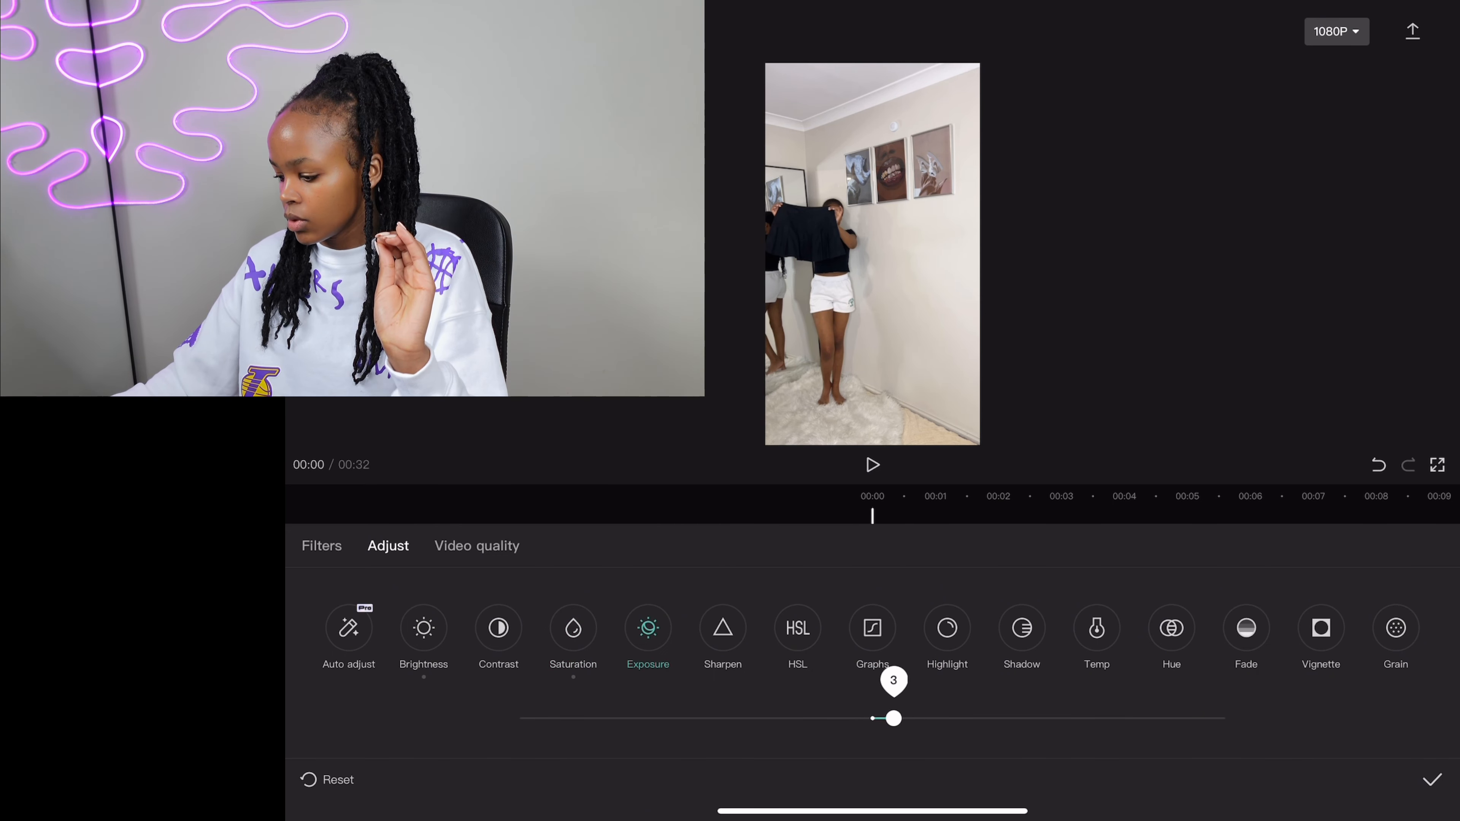
left_click_drag(890, 718, 901, 718)
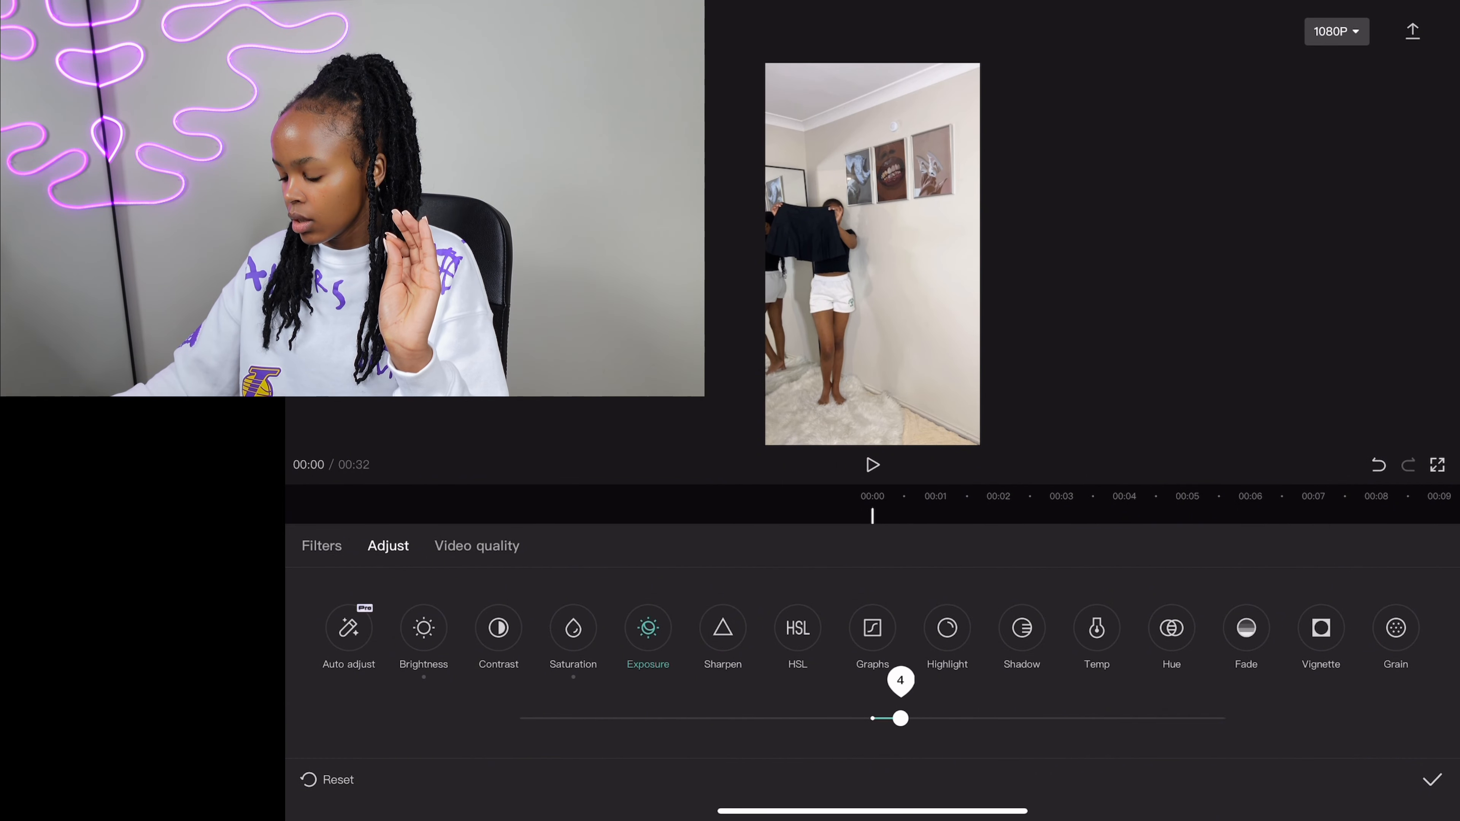
Set the clip's sharpening to 5.
left_click(721, 626)
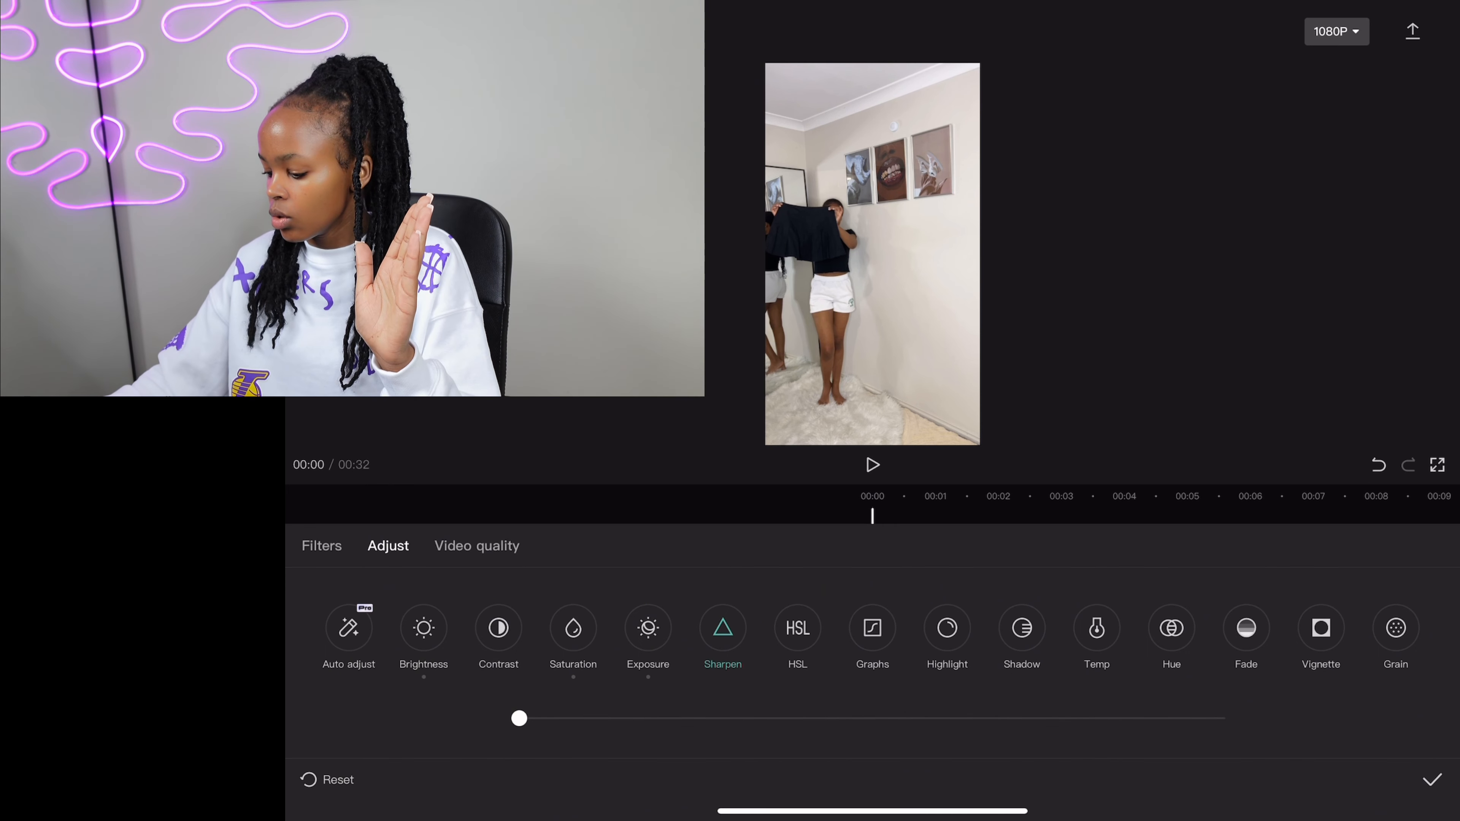
left_click_drag(520, 718, 555, 718)
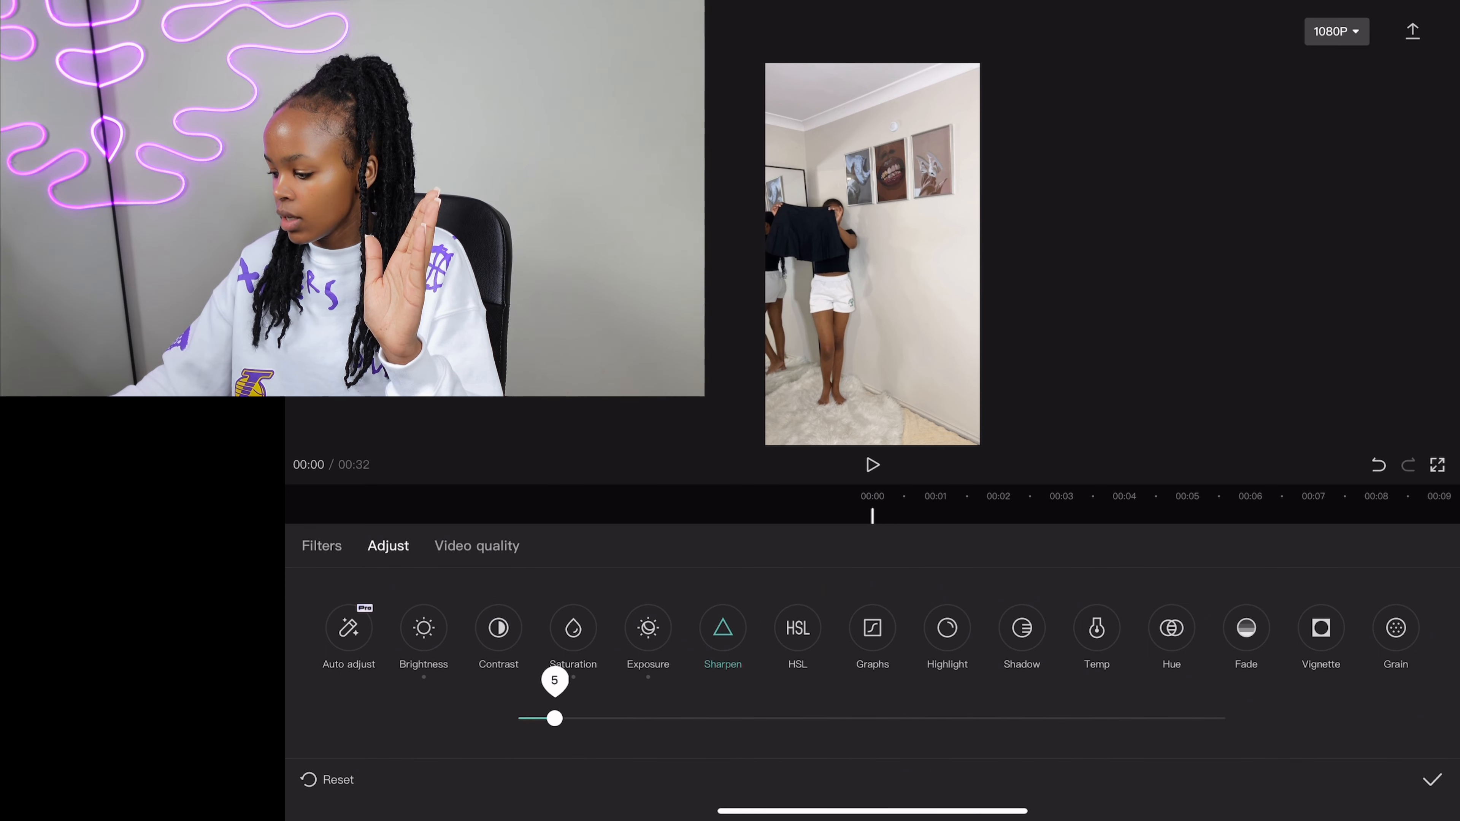
left_click_drag(555, 718, 520, 717)
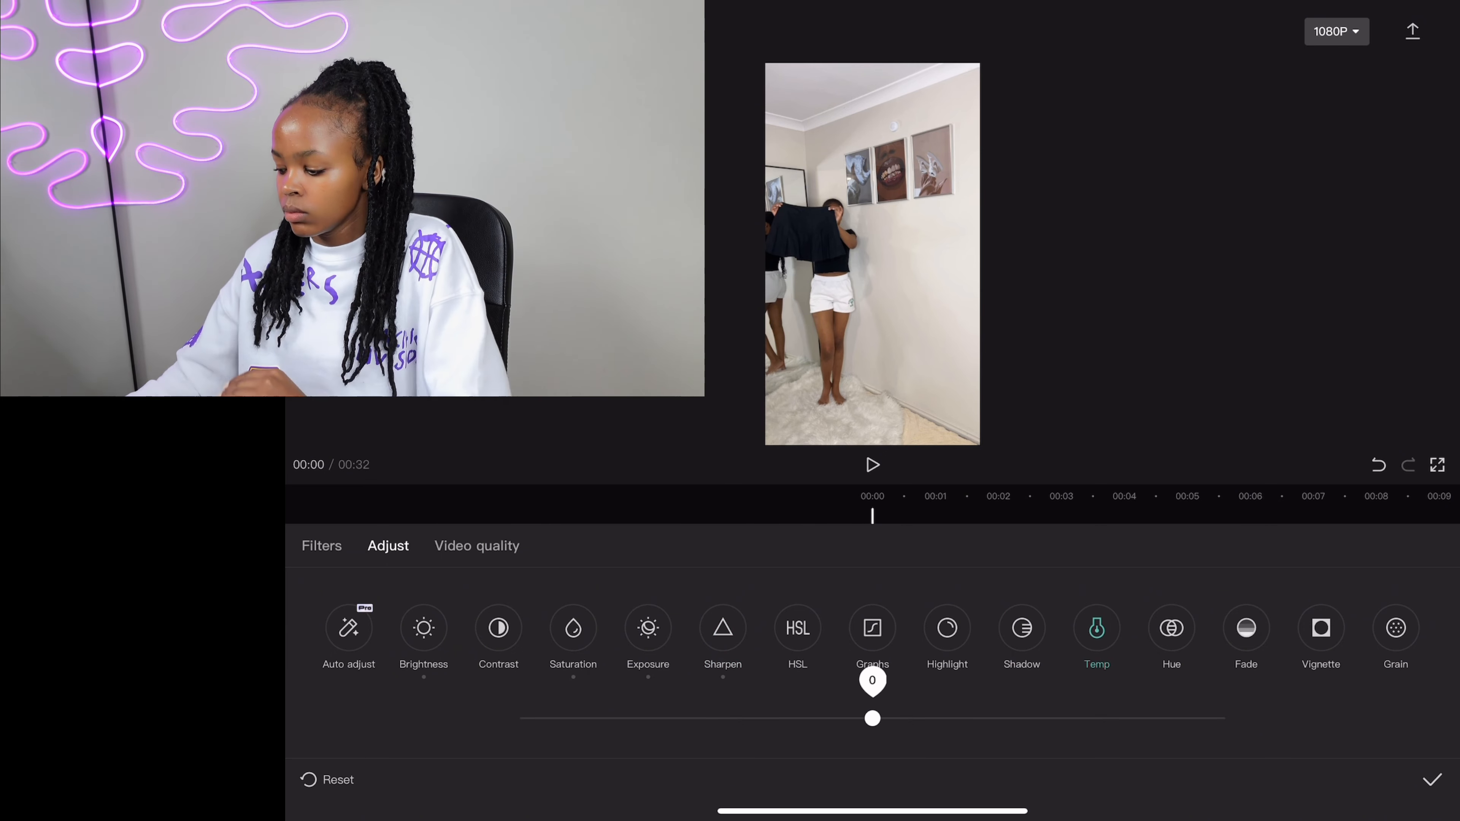
Cool the colour temperature and apply all the colour adjustments.
left_click_drag(873, 718, 822, 718)
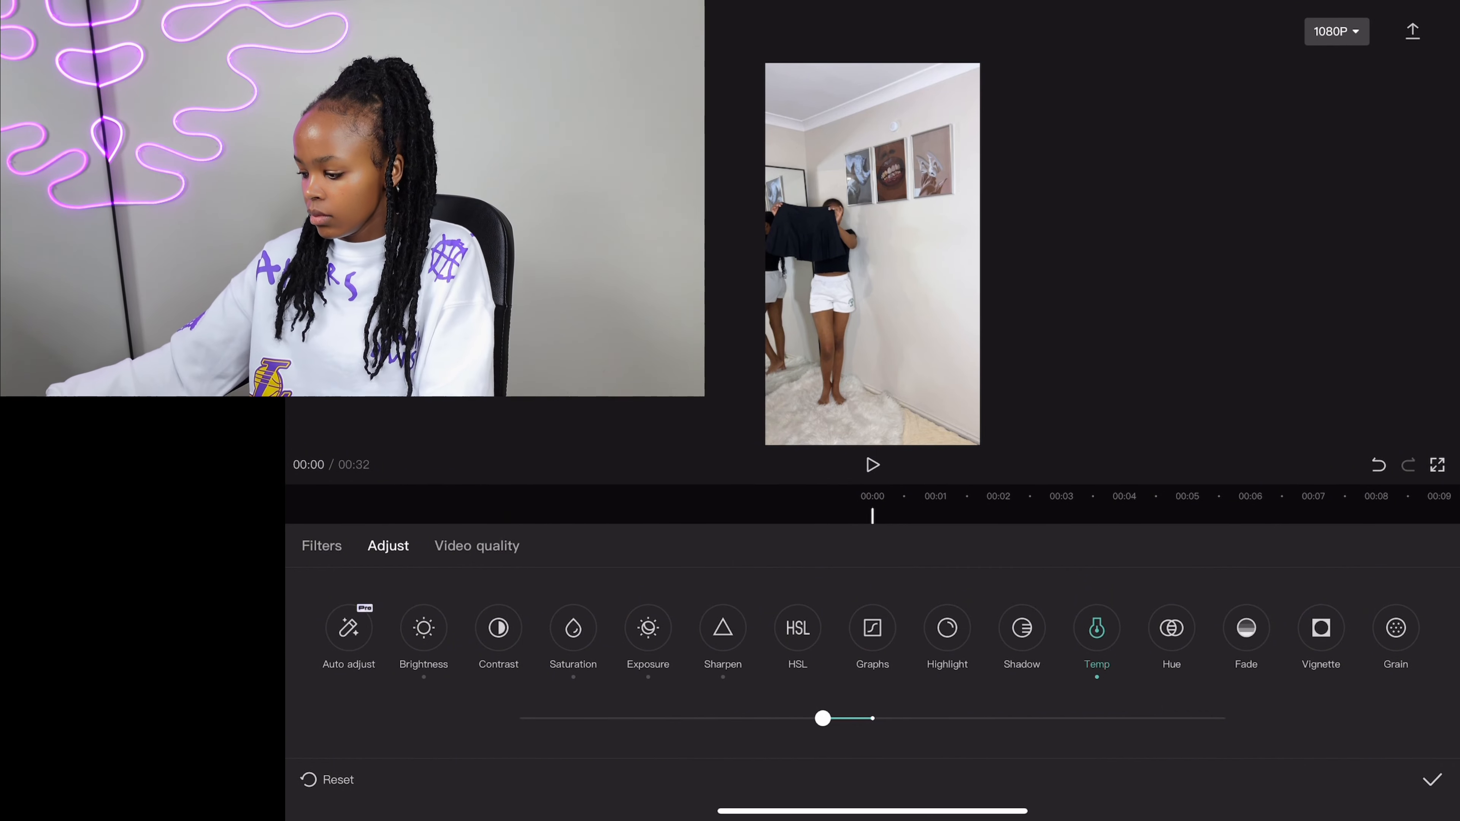
left_click(1431, 780)
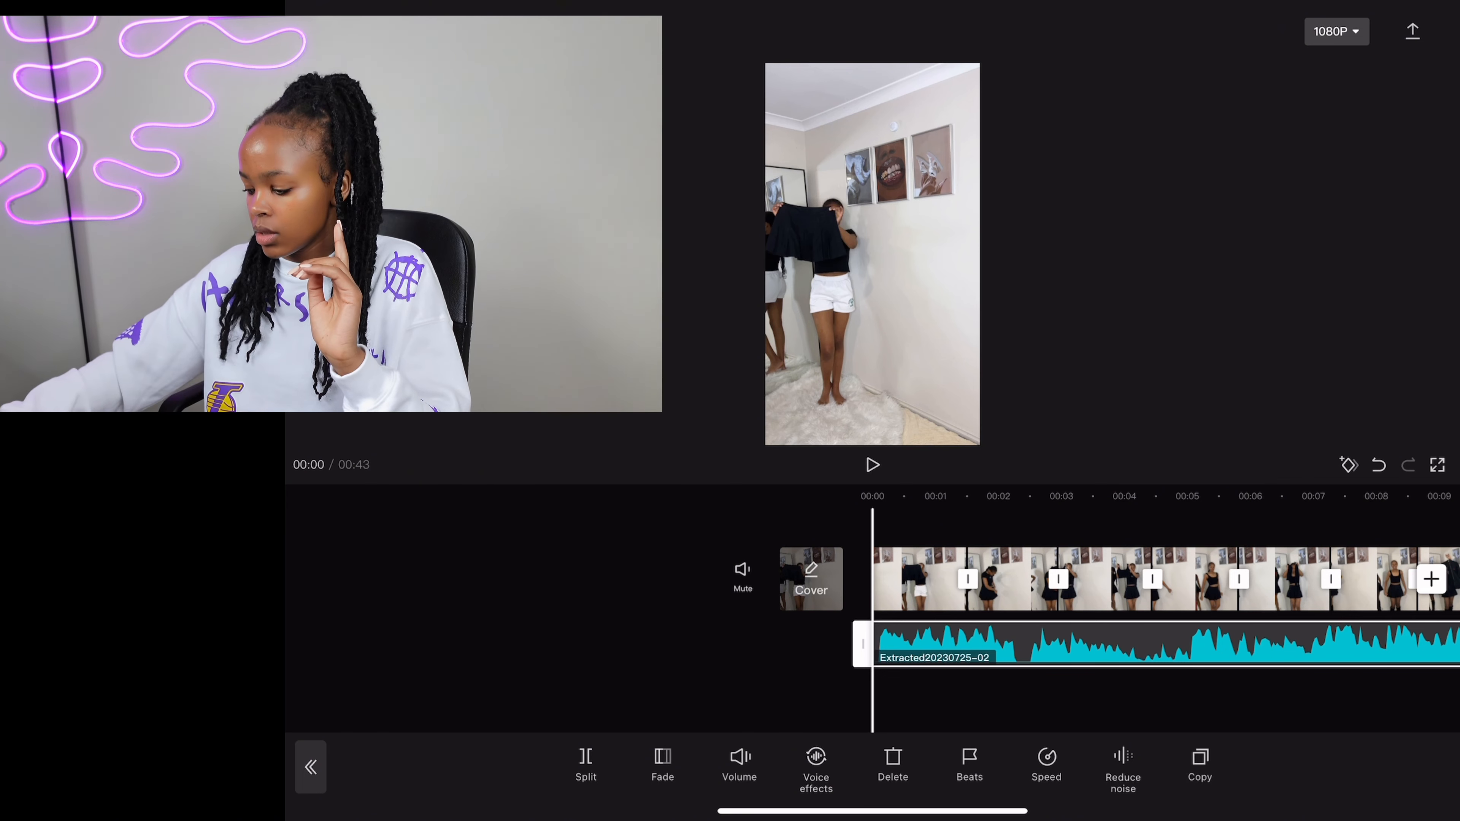
Auto-generate beat markers along the extracted soundtrack.
left_click(968, 768)
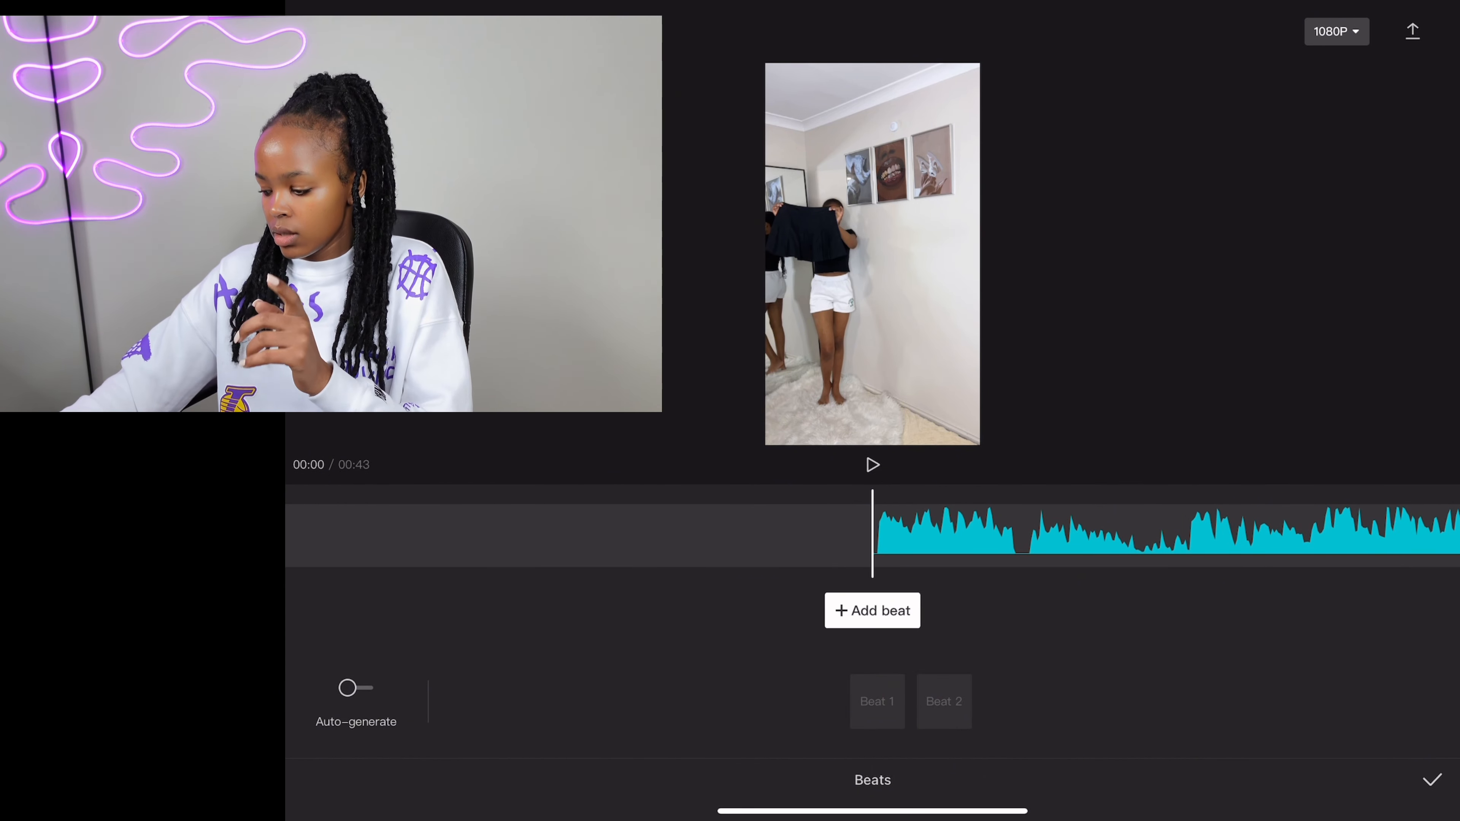
left_click(356, 688)
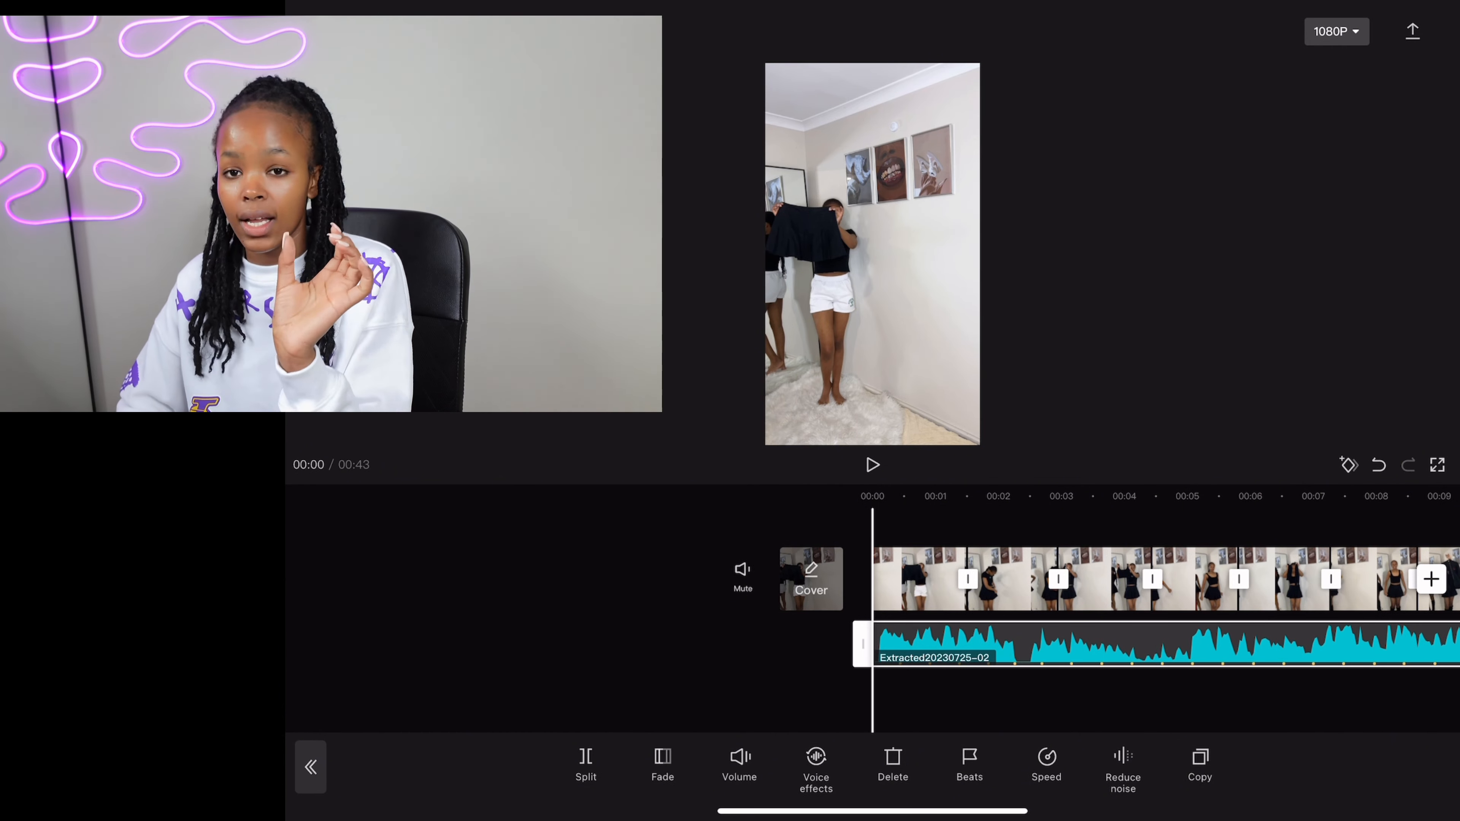
Shorten the last clip and cut the soundtrack where the video ends, leaving 11 seconds.
left_click(917, 577)
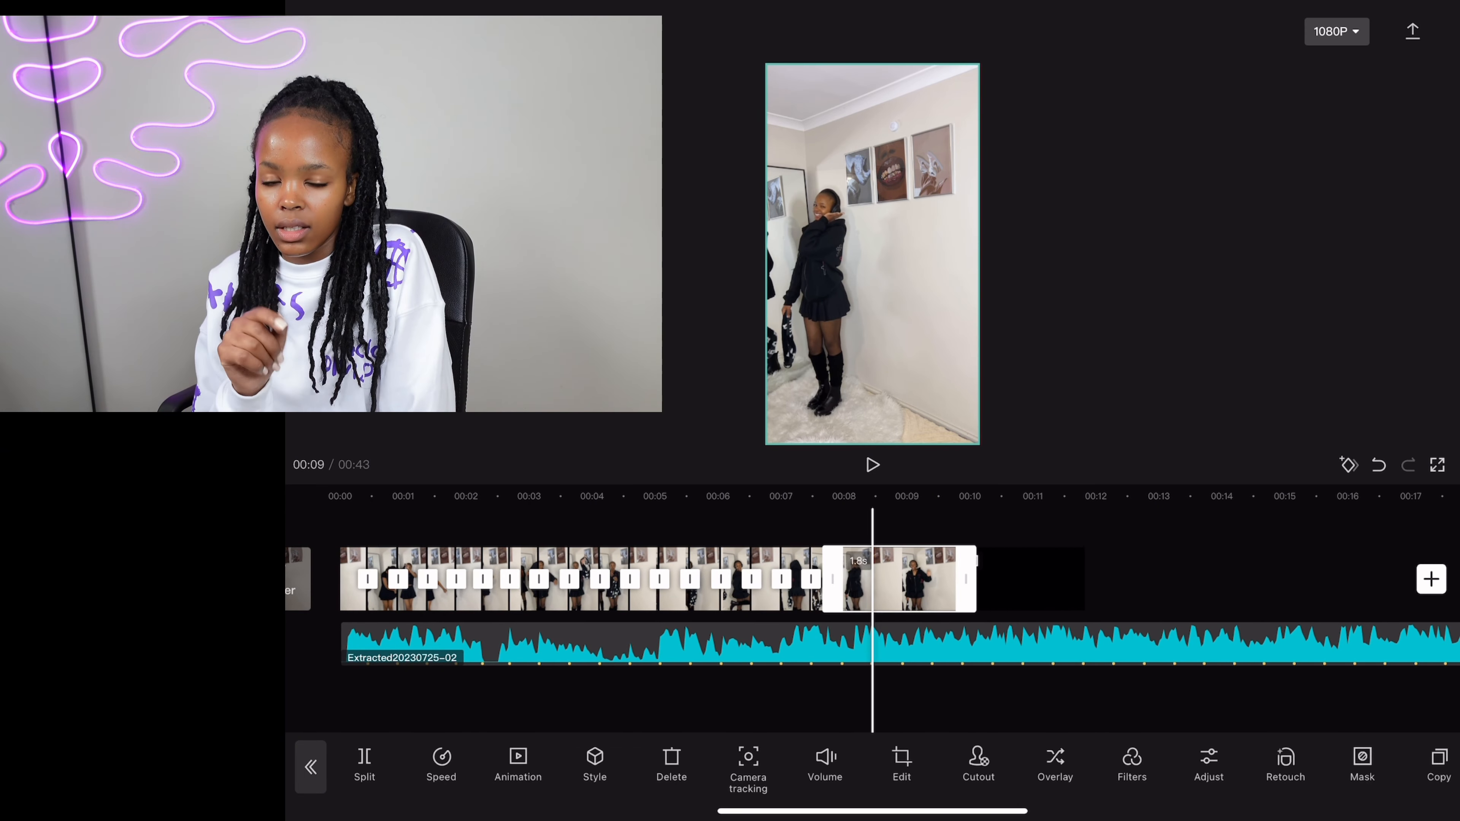
left_click_drag(973, 579, 894, 579)
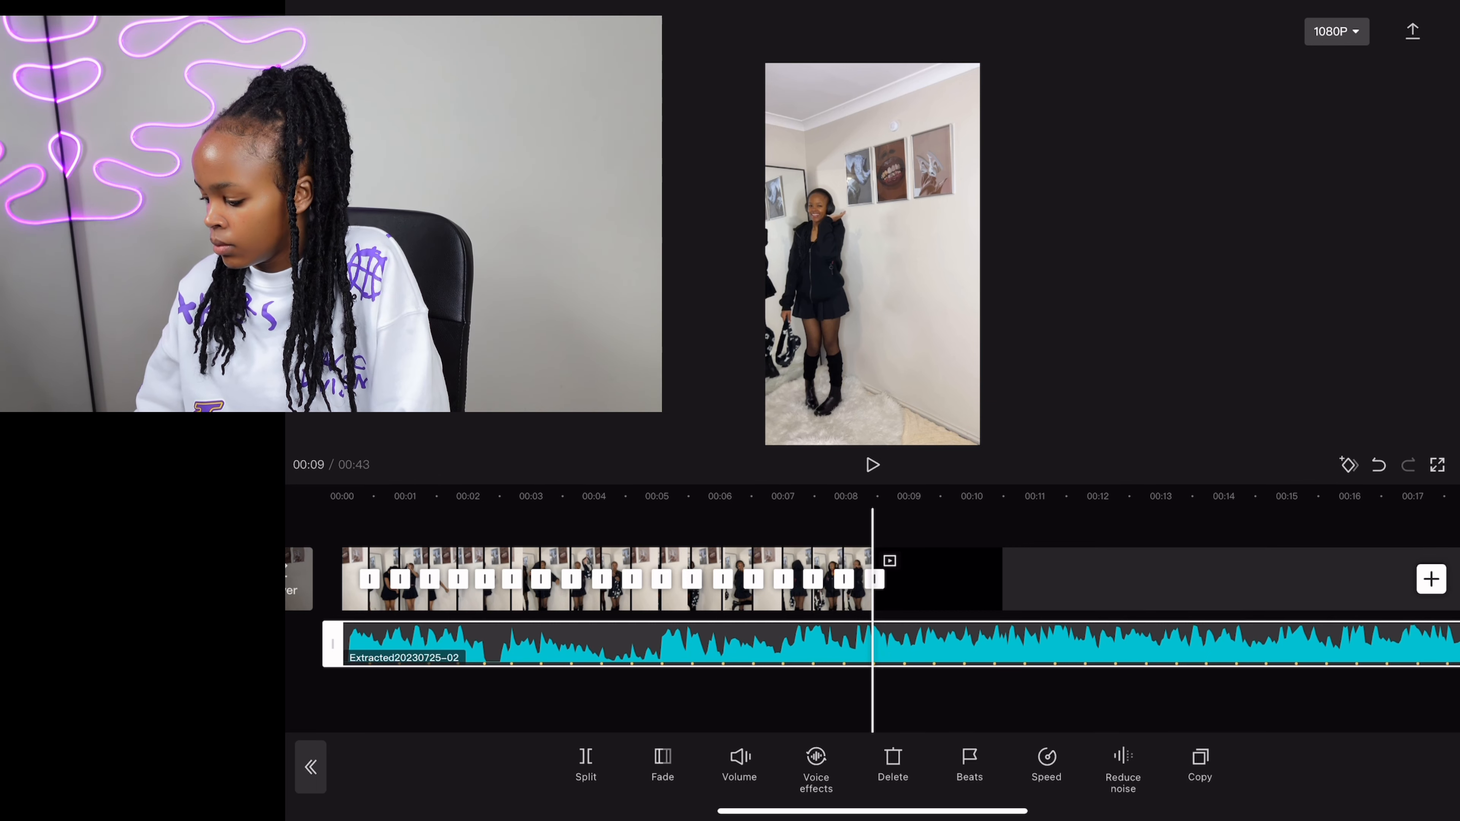
left_click(585, 762)
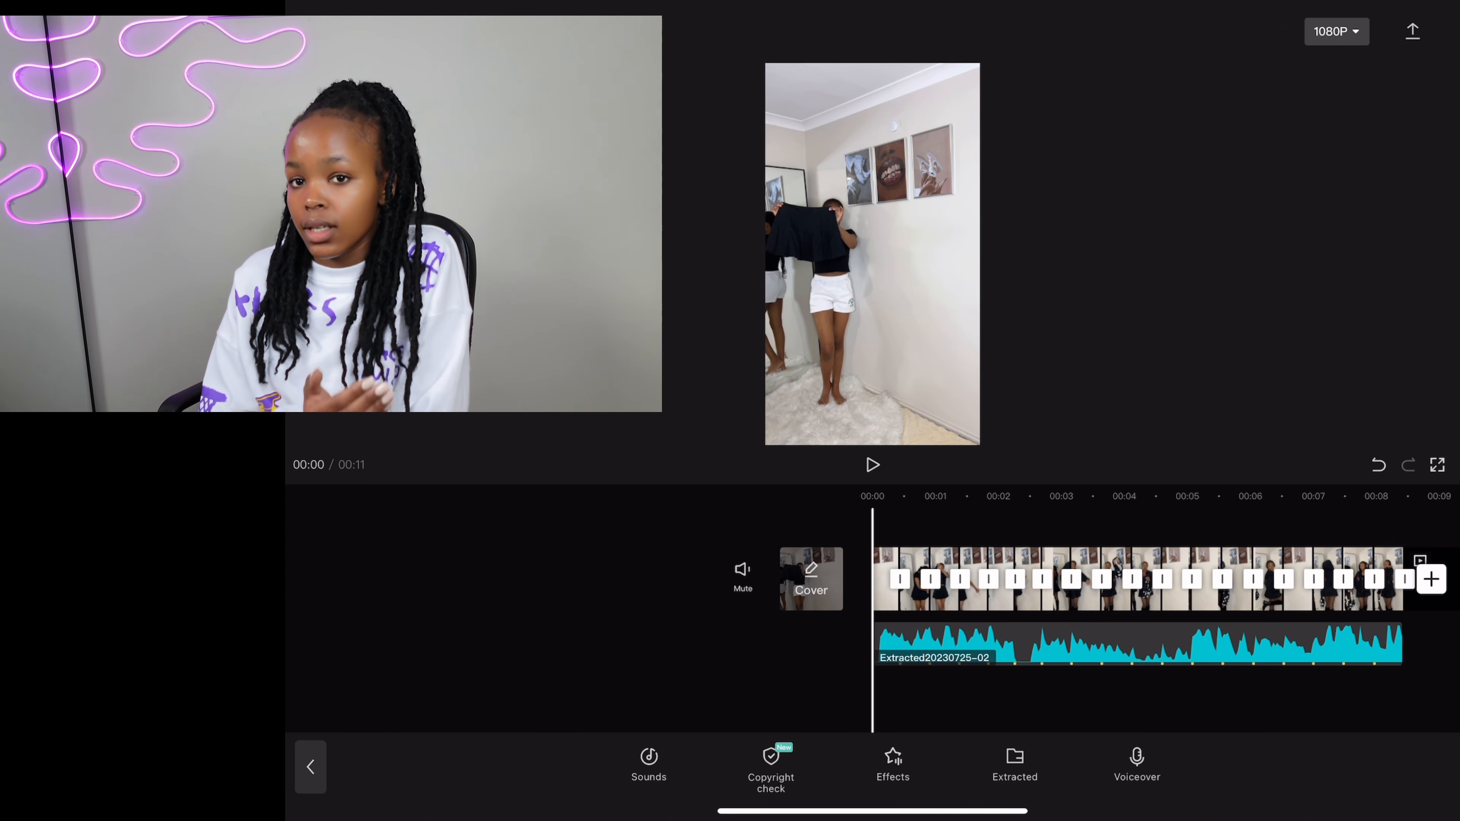
Go back to the main tools and bring up the Text options.
left_click(872, 465)
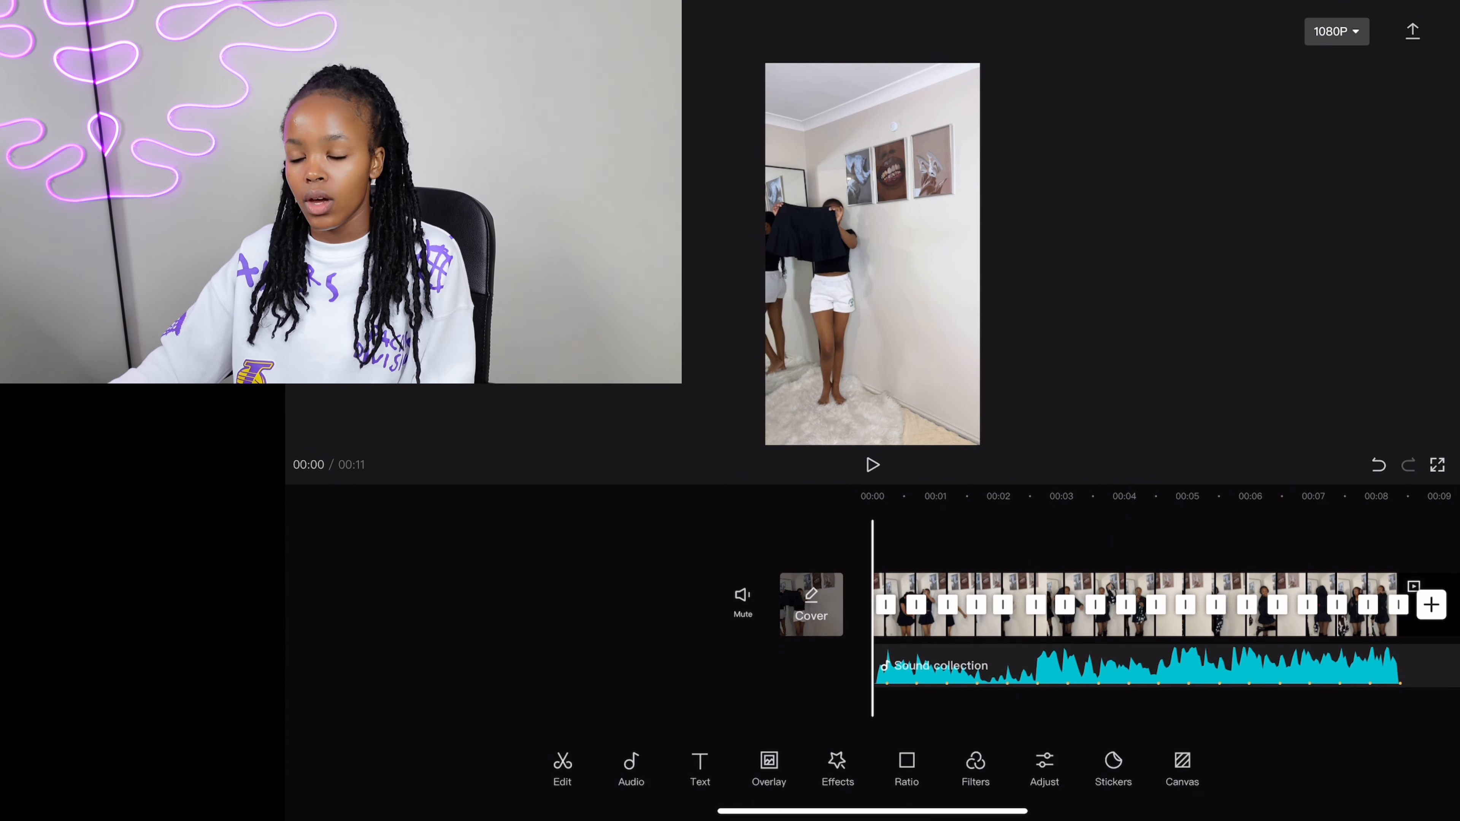
left_click(699, 769)
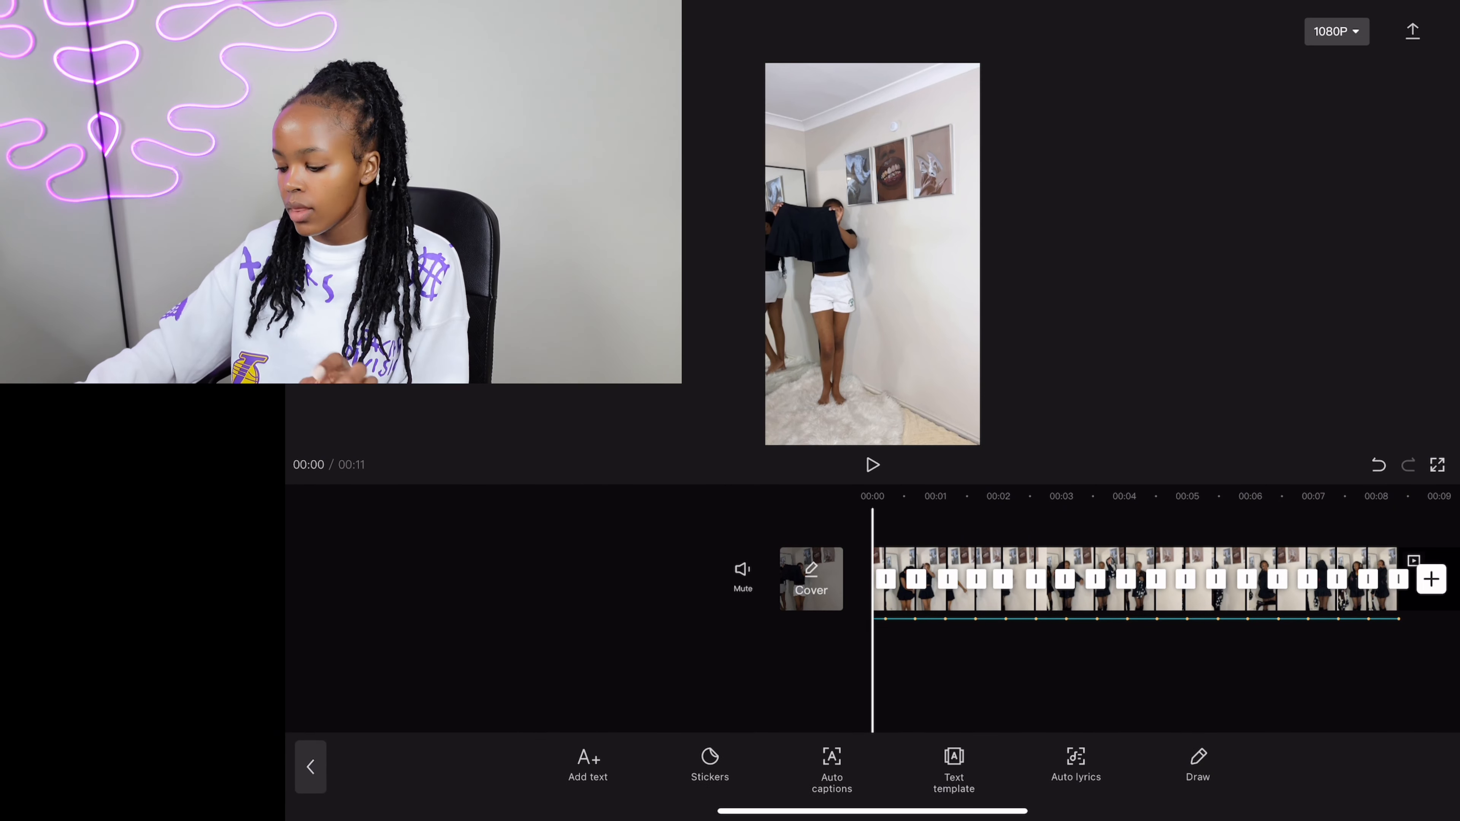
Add a text box reading 'GRWM' in capitals over the video.
left_click(588, 766)
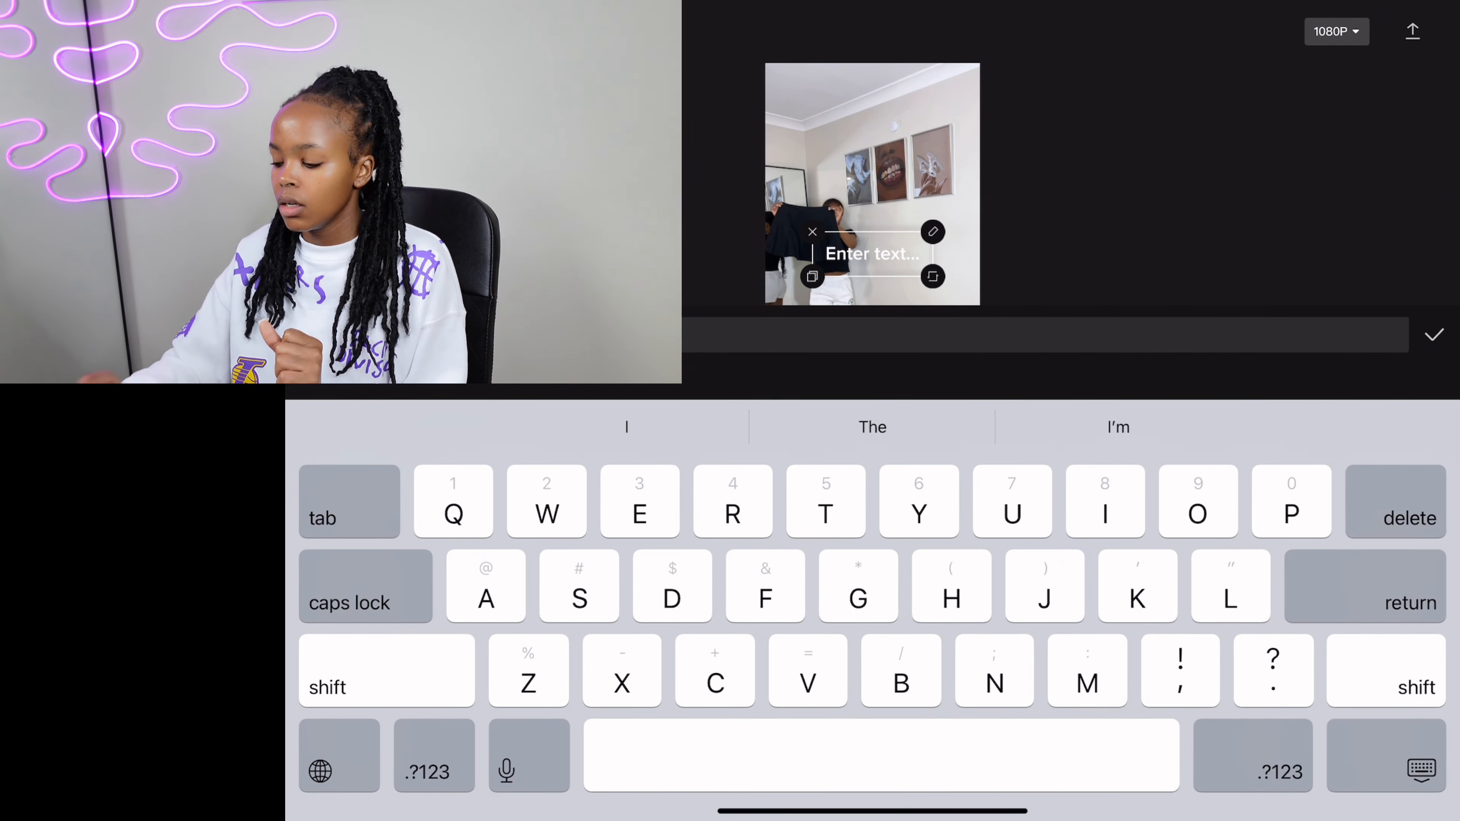
left_click(364, 603)
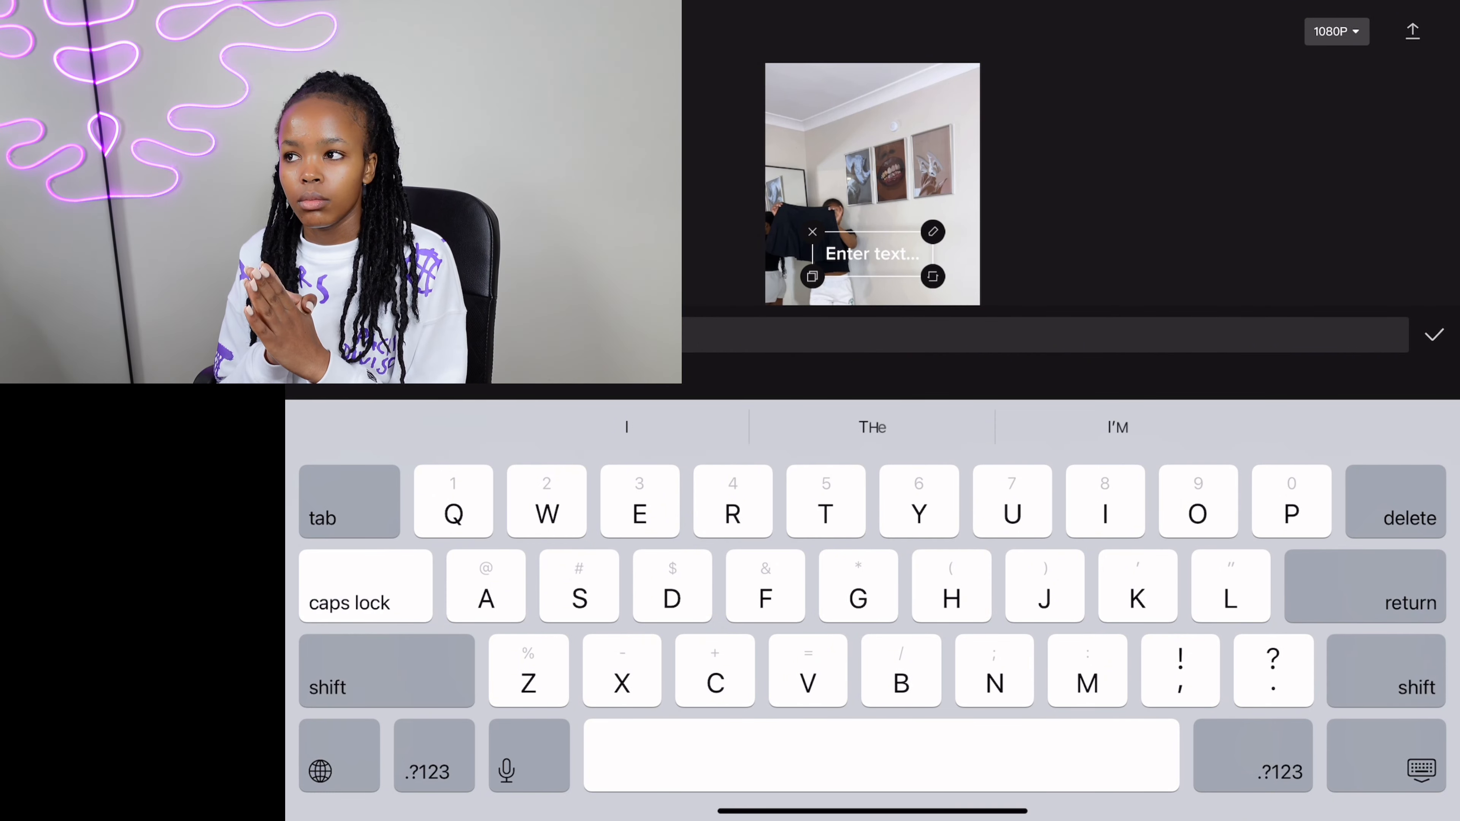
type("GRWM")
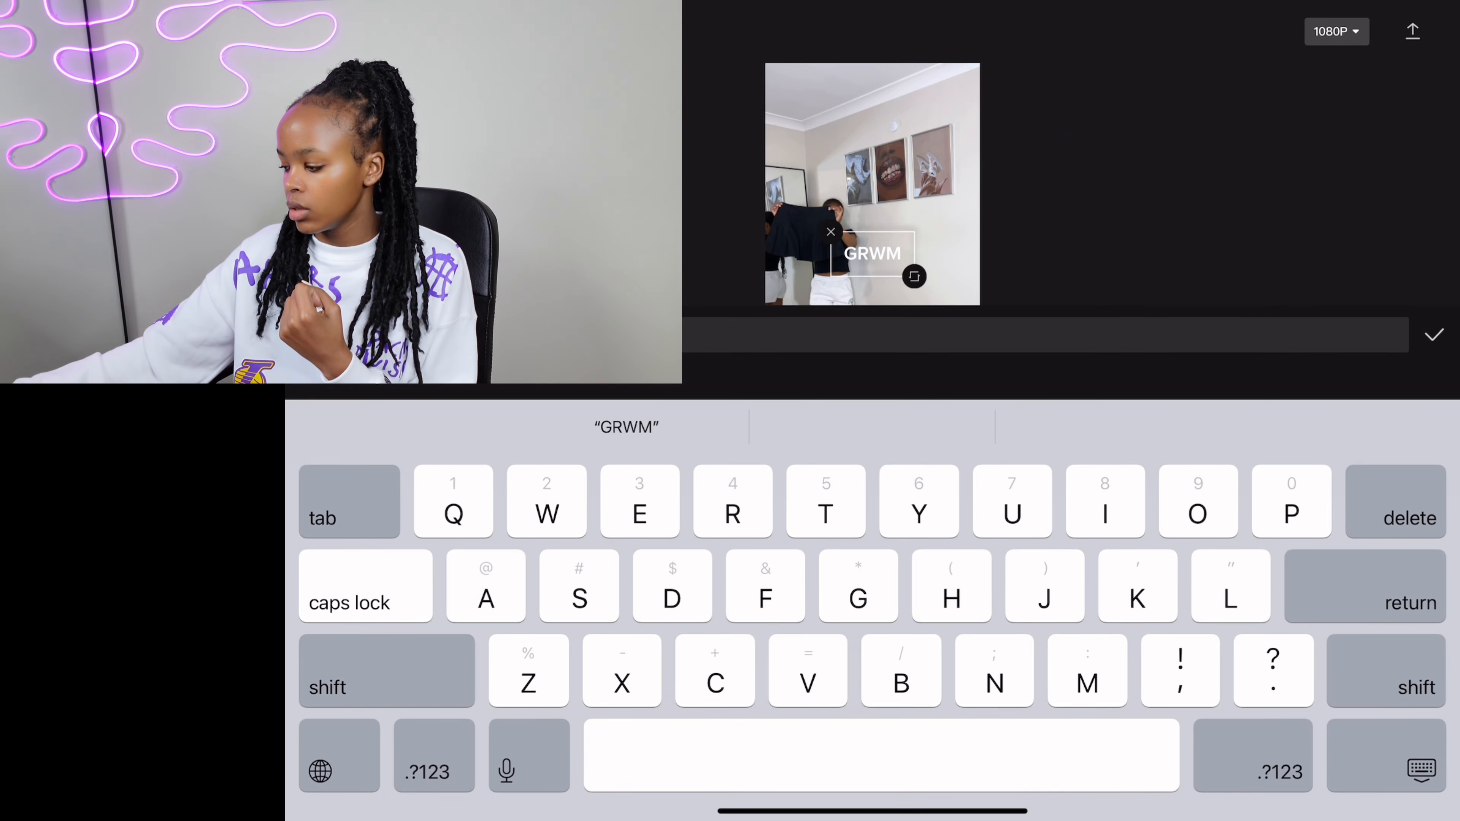
left_click(1432, 335)
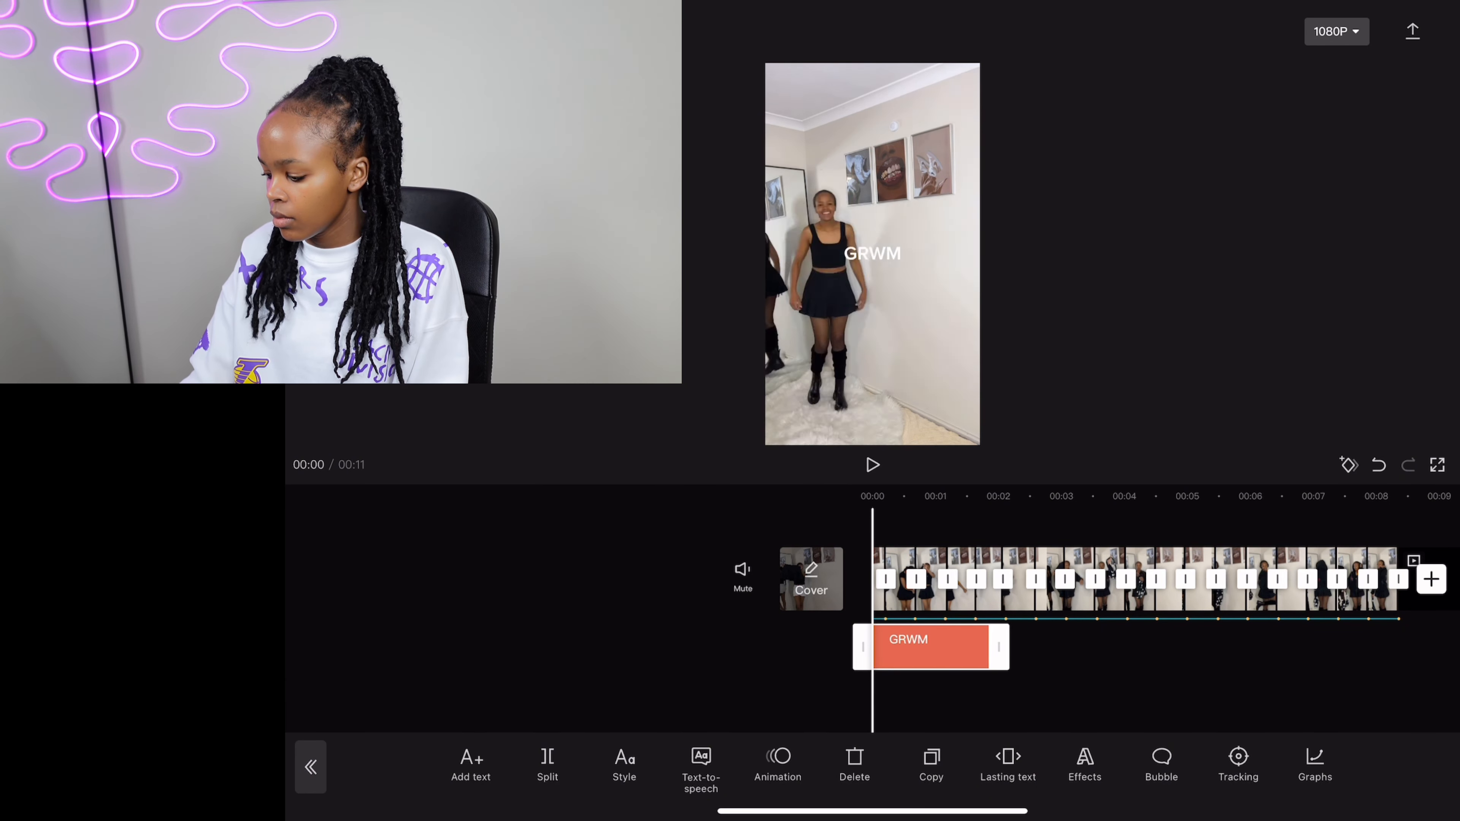
Select the GRWM text clip and bring up its Style options.
left_click(872, 253)
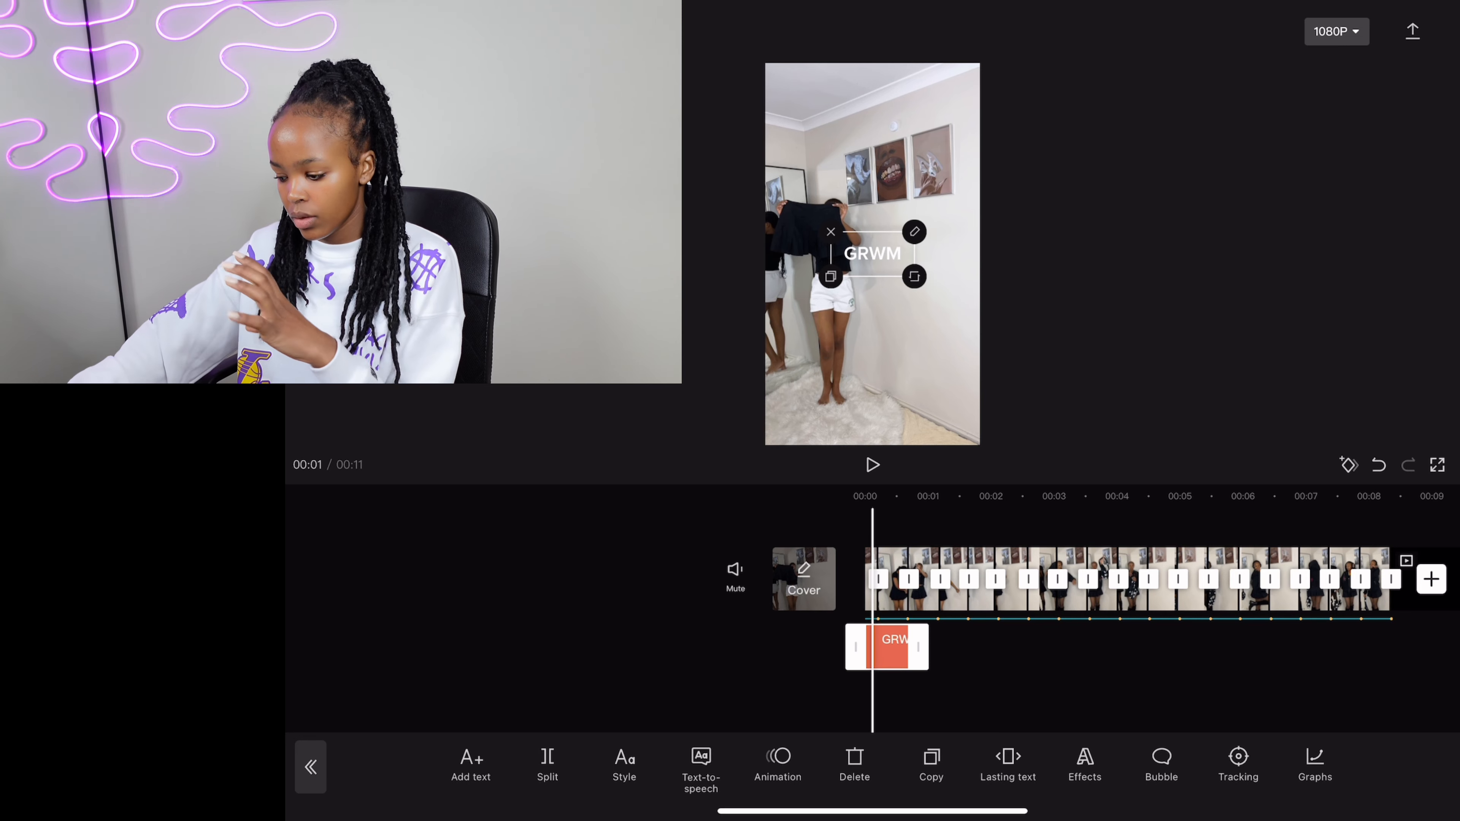
left_click(624, 764)
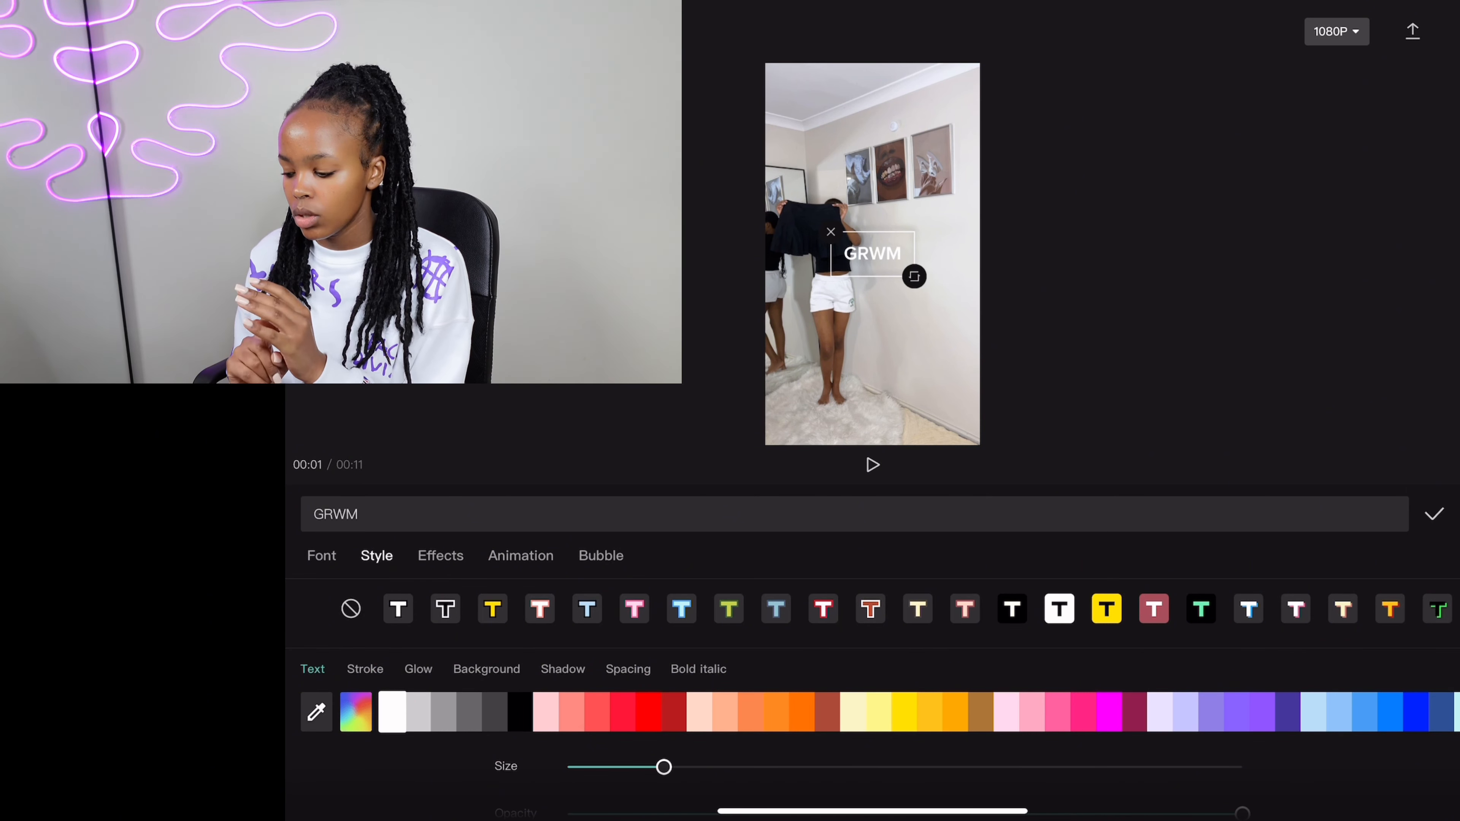
Set the GRWM text in the soap font, try brown and blue, and keep it white.
left_click(321, 555)
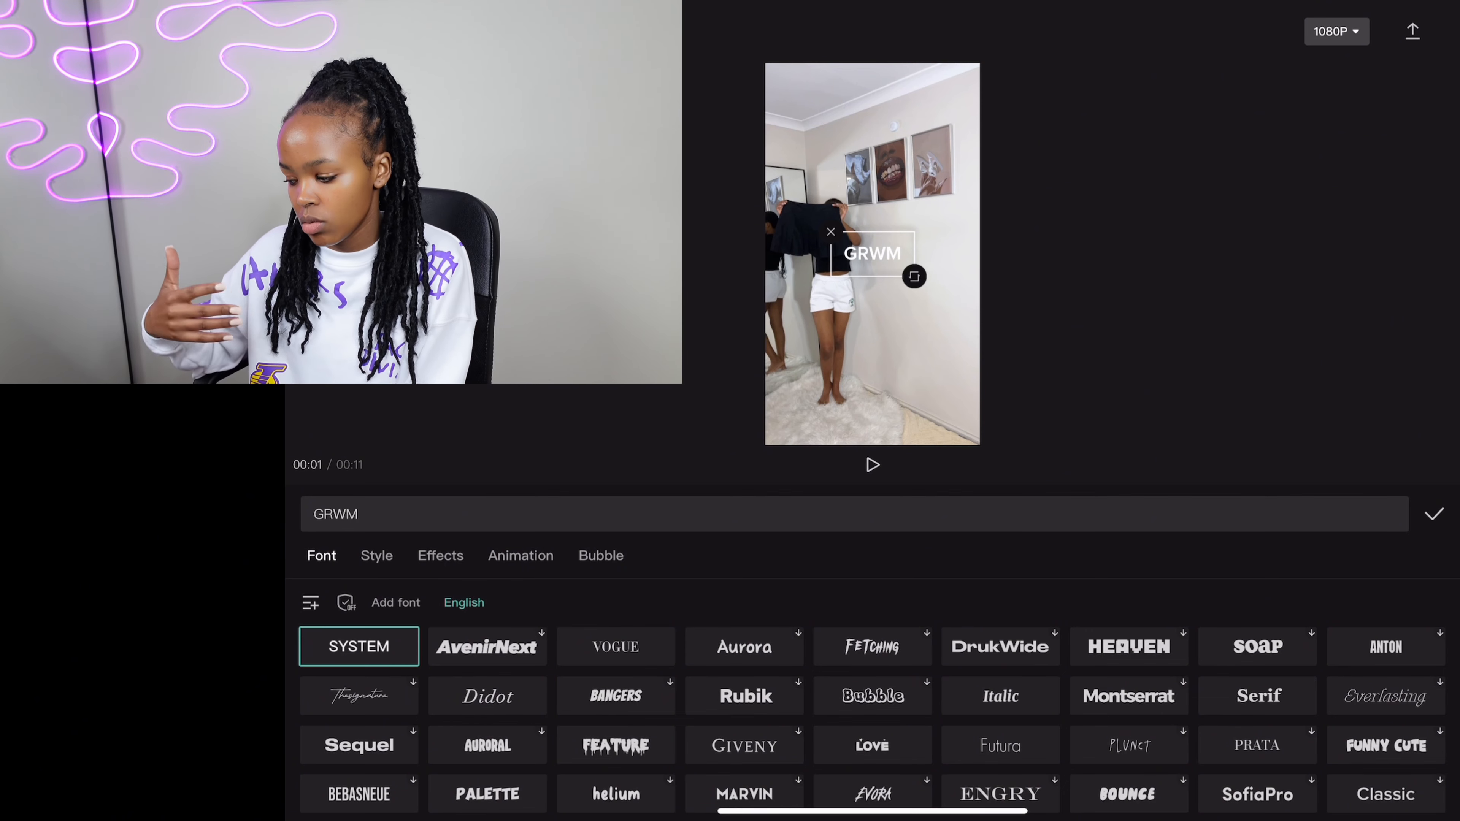
left_click(1256, 646)
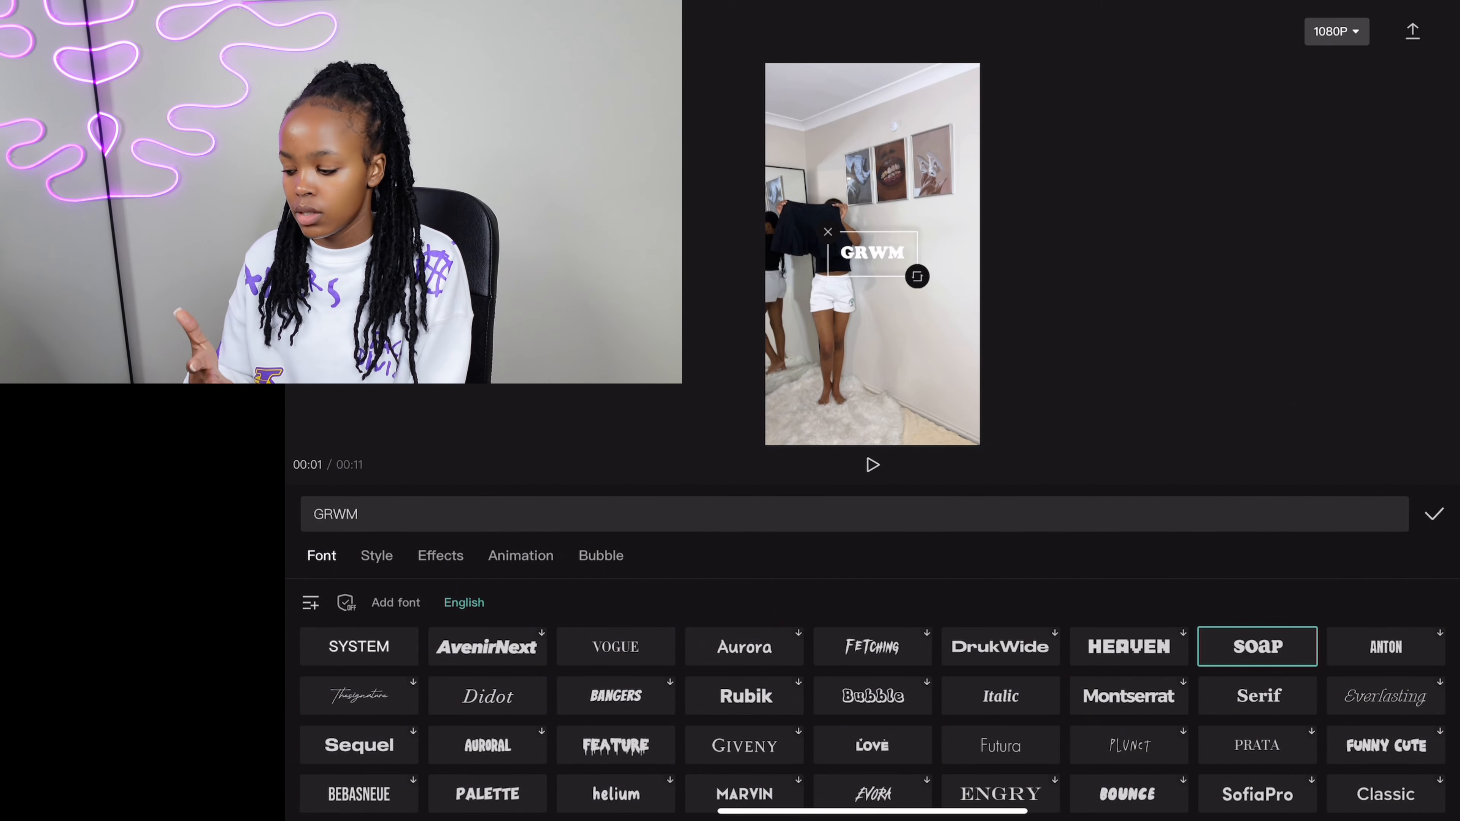
left_click(377, 556)
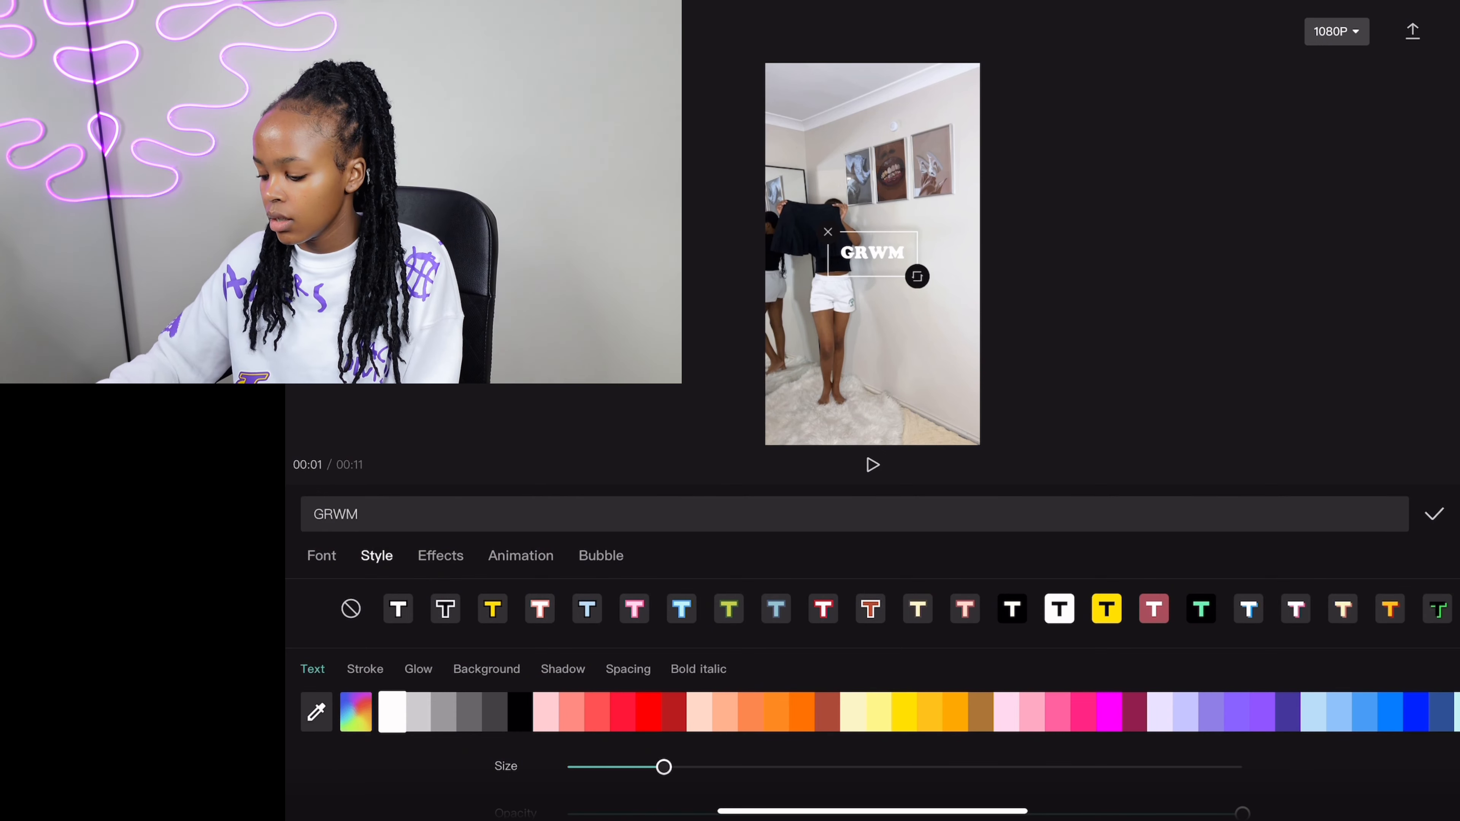
left_click(979, 712)
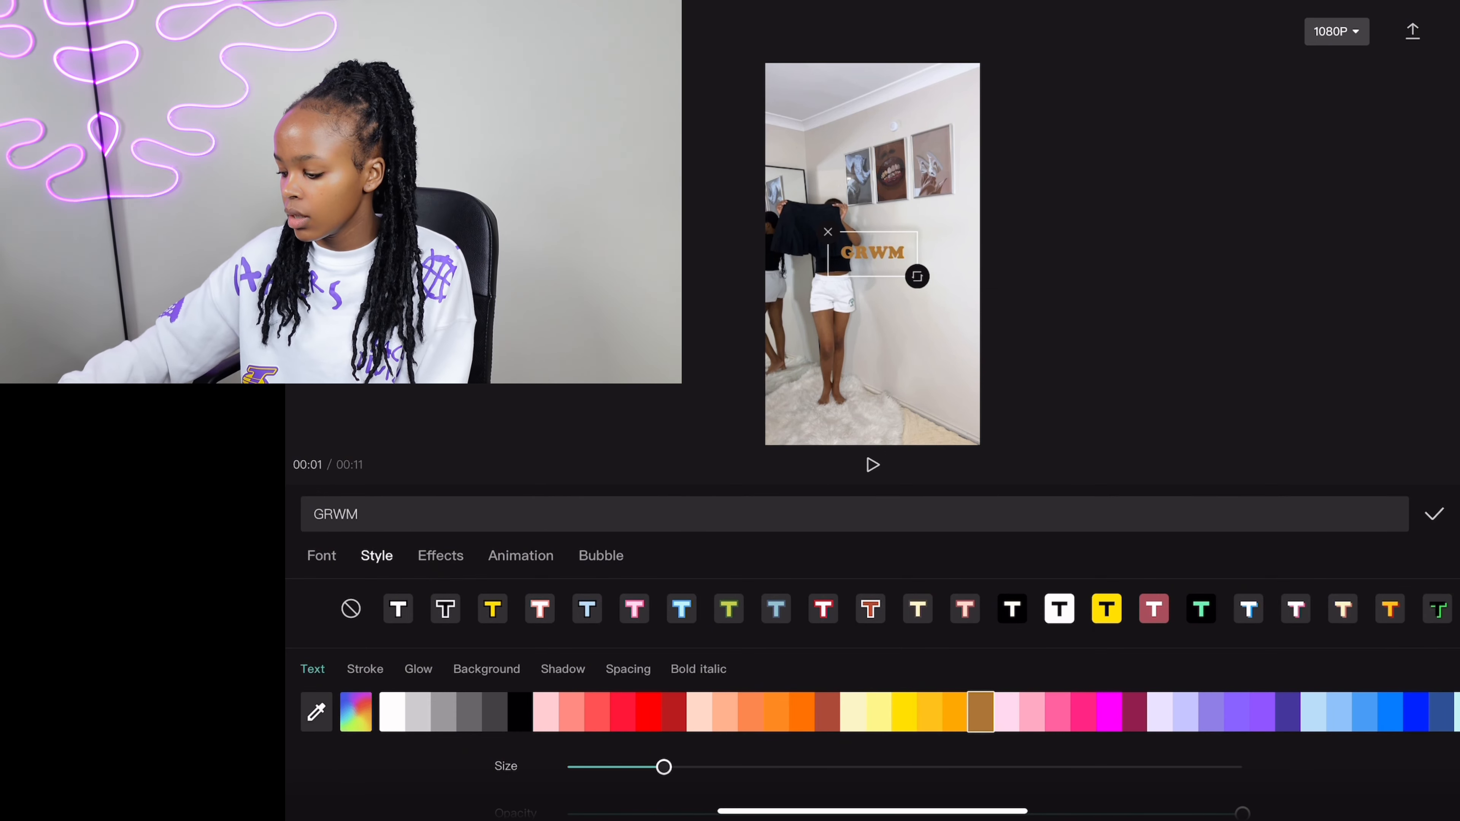
left_click(1415, 713)
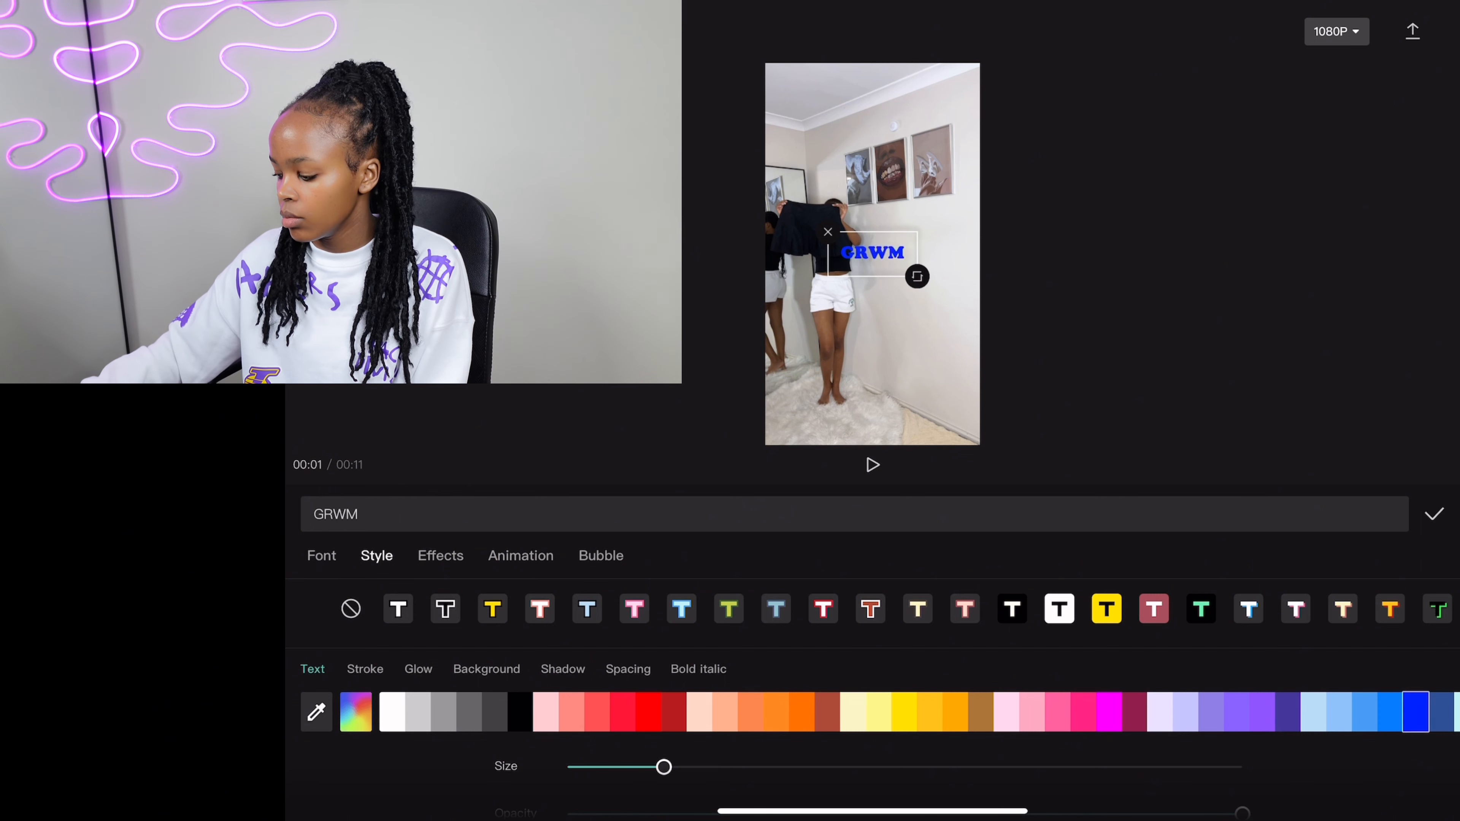
left_click(1338, 713)
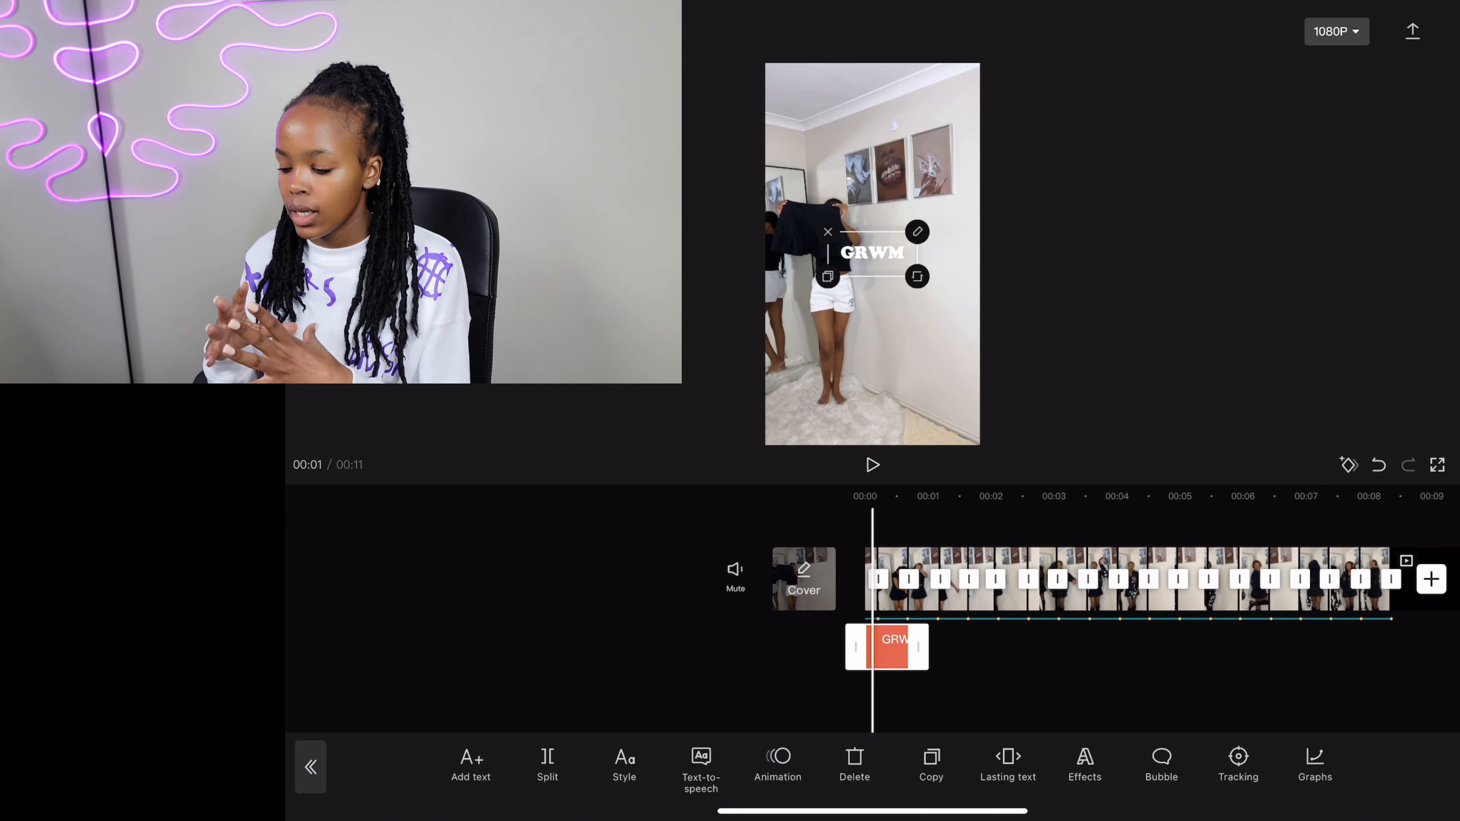
left_click(871, 465)
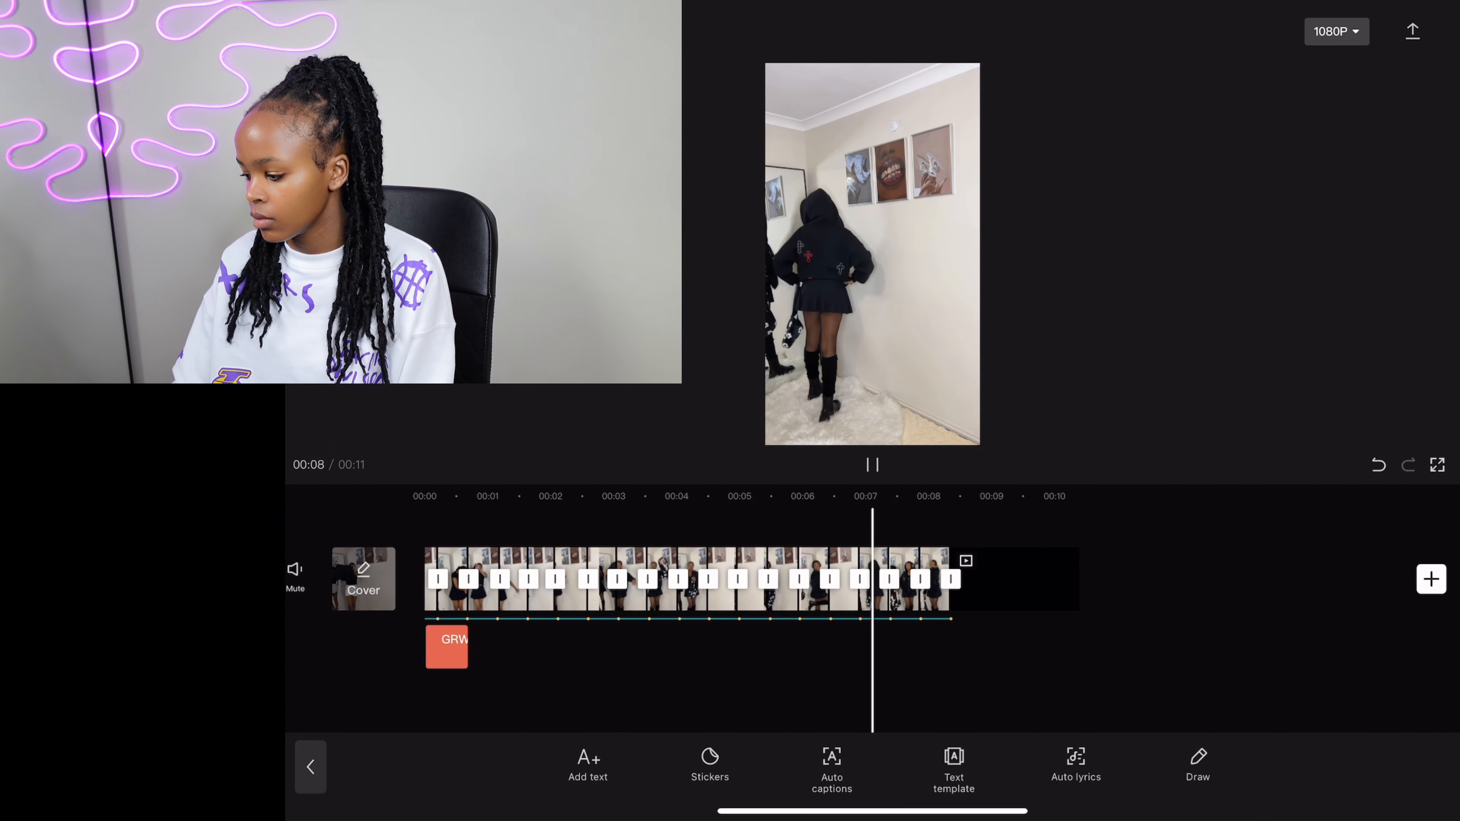
left_click(871, 465)
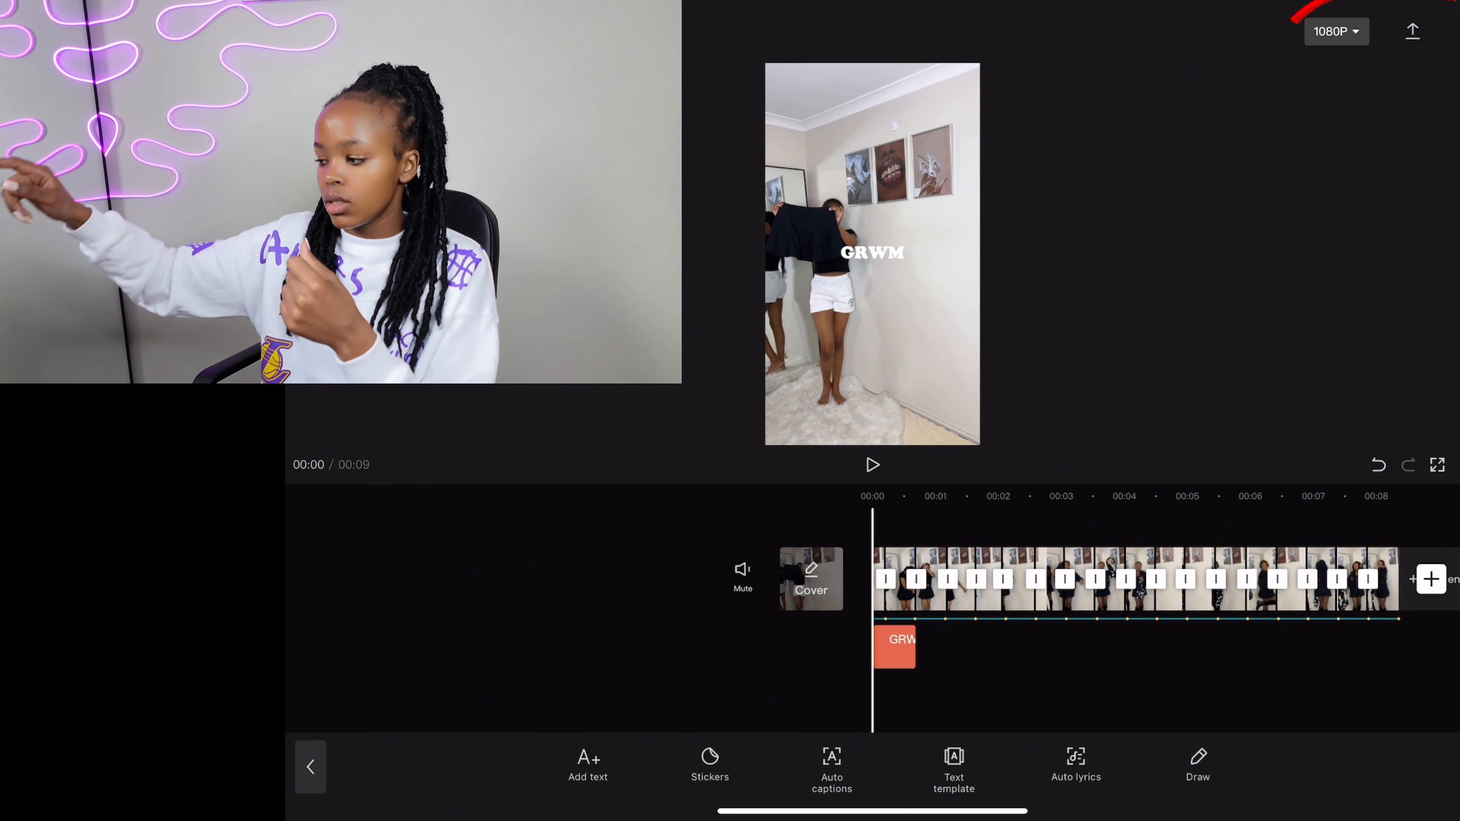
Confirm 1080P at 30 fps in the quality settings and start exporting the video.
left_click(1333, 30)
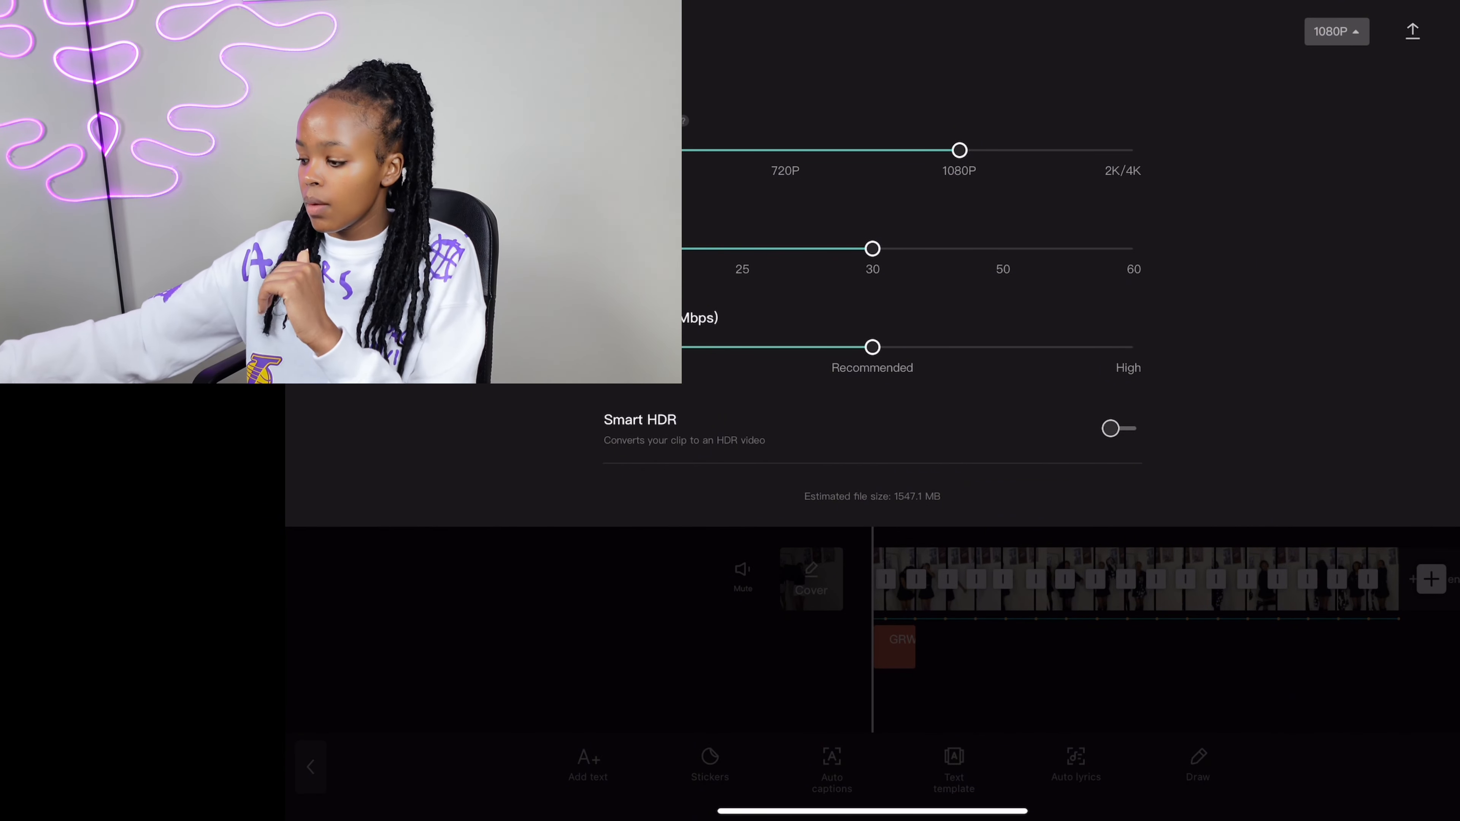
left_click(1411, 30)
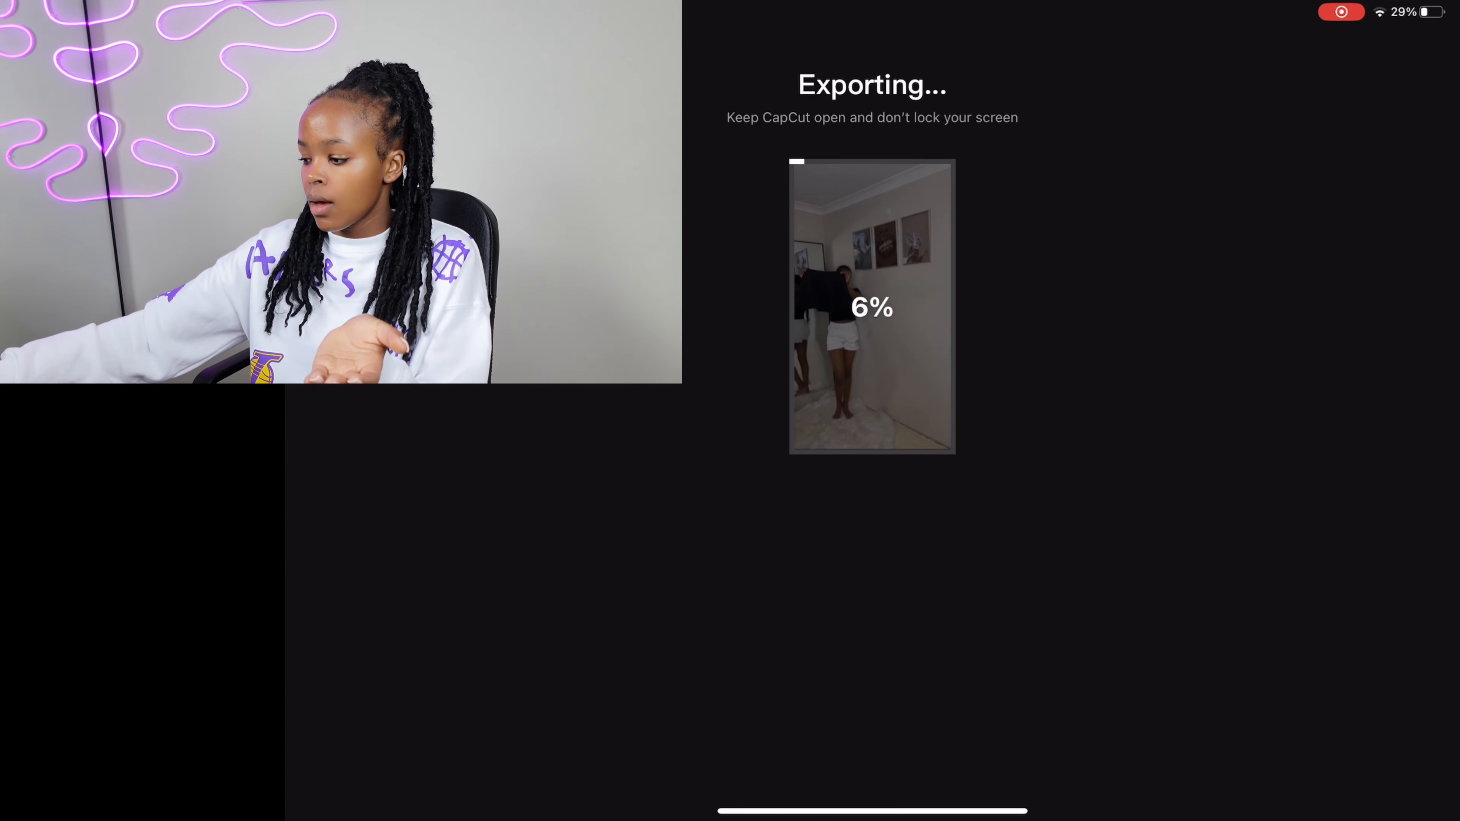